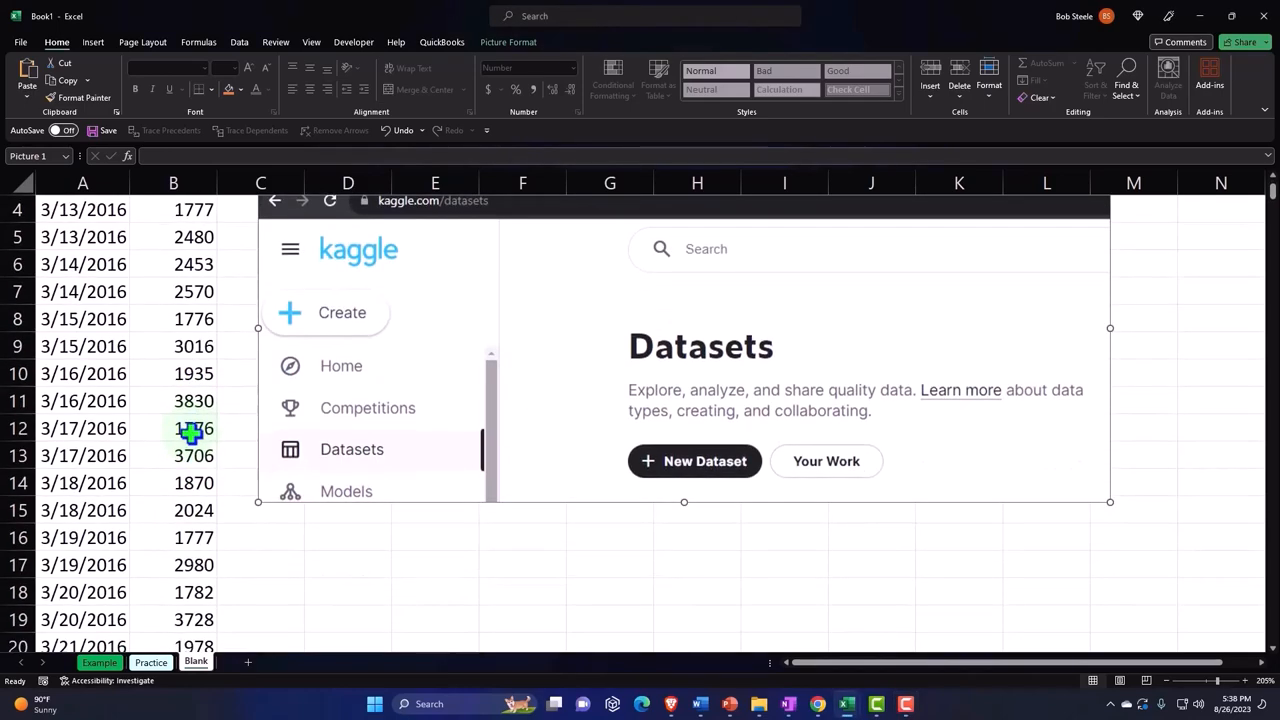
Step: View the Example sheet's calorie data, histogram and squared-difference variance table
scroll("down", 3)
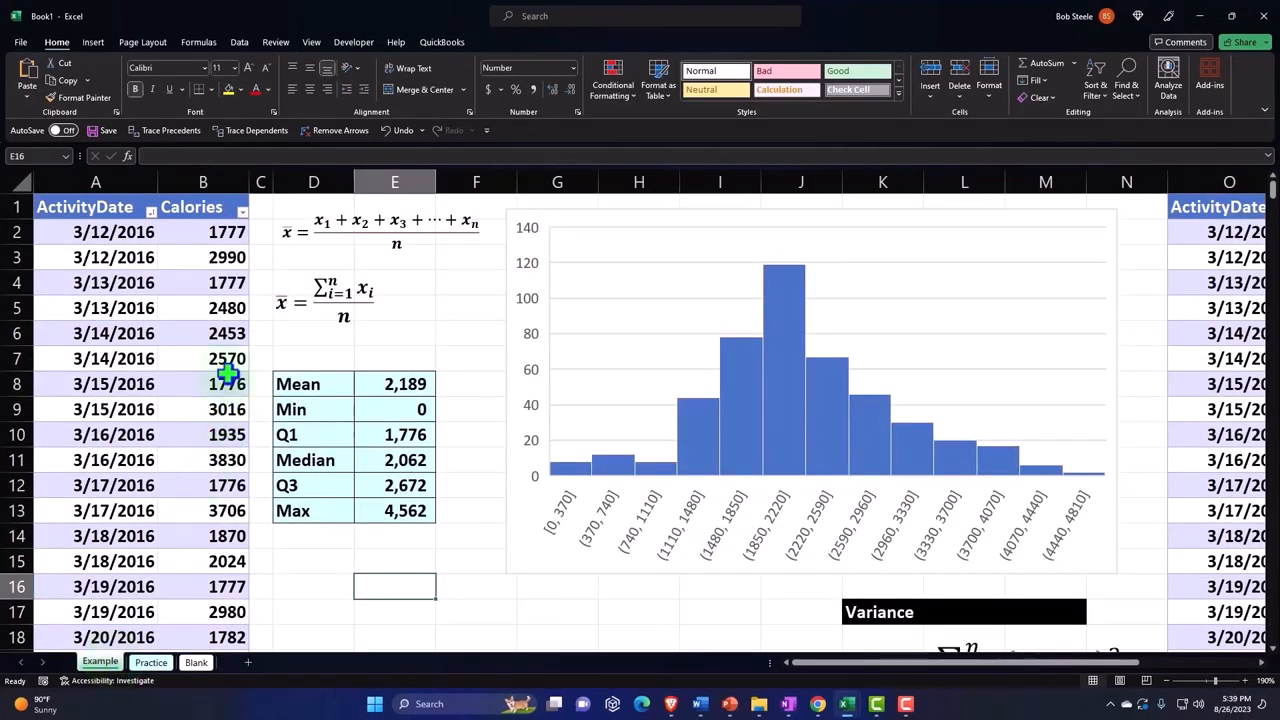
left_click(203, 282)
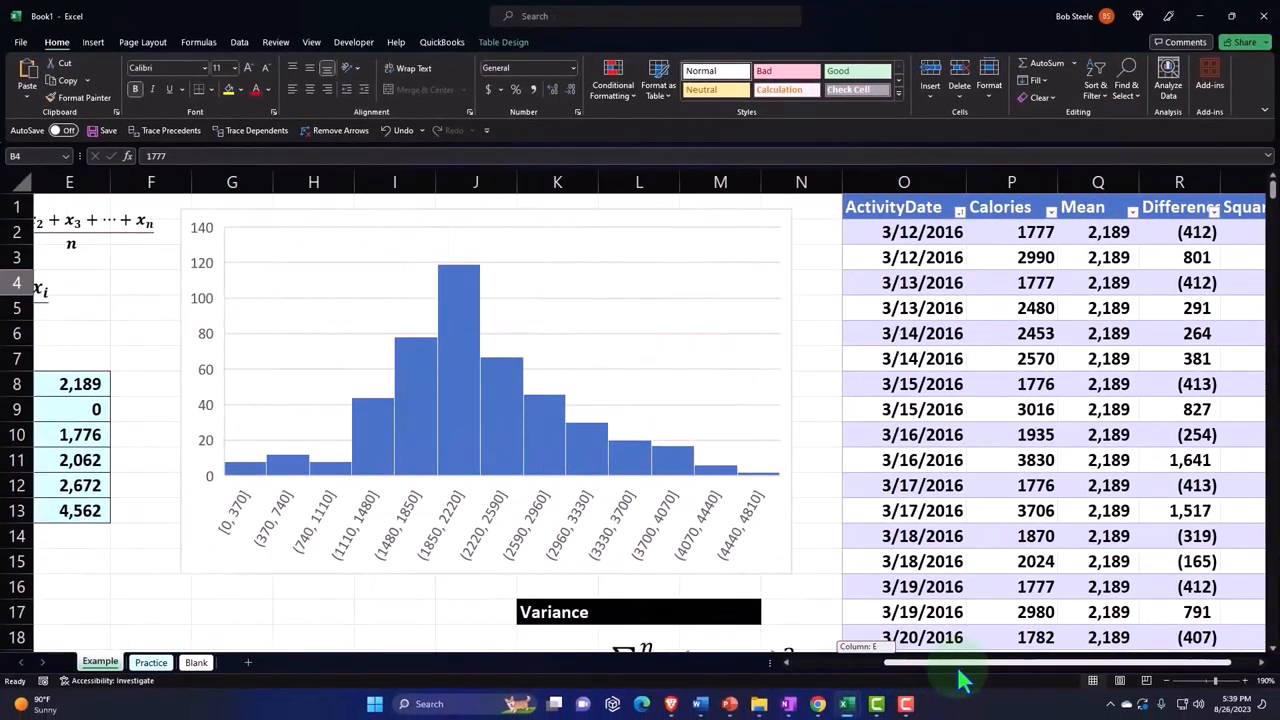
scroll("right", 3)
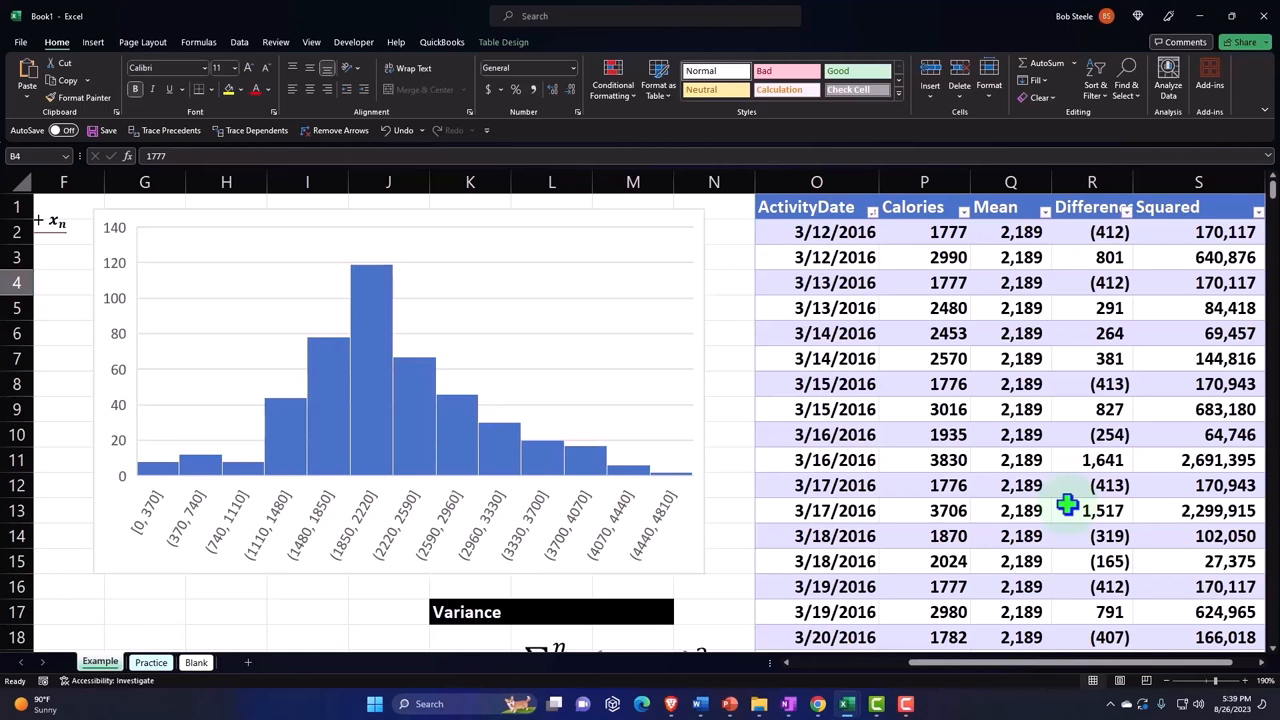
scroll("down", 3)
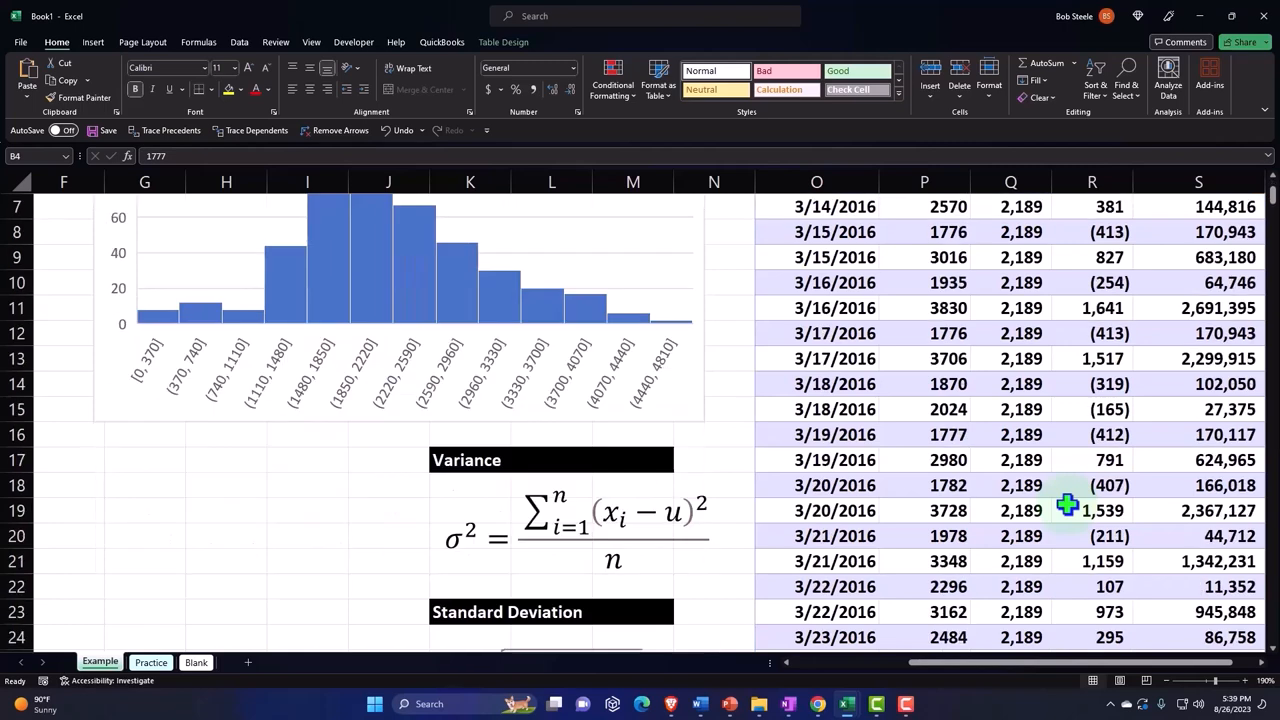
scroll("down", 3)
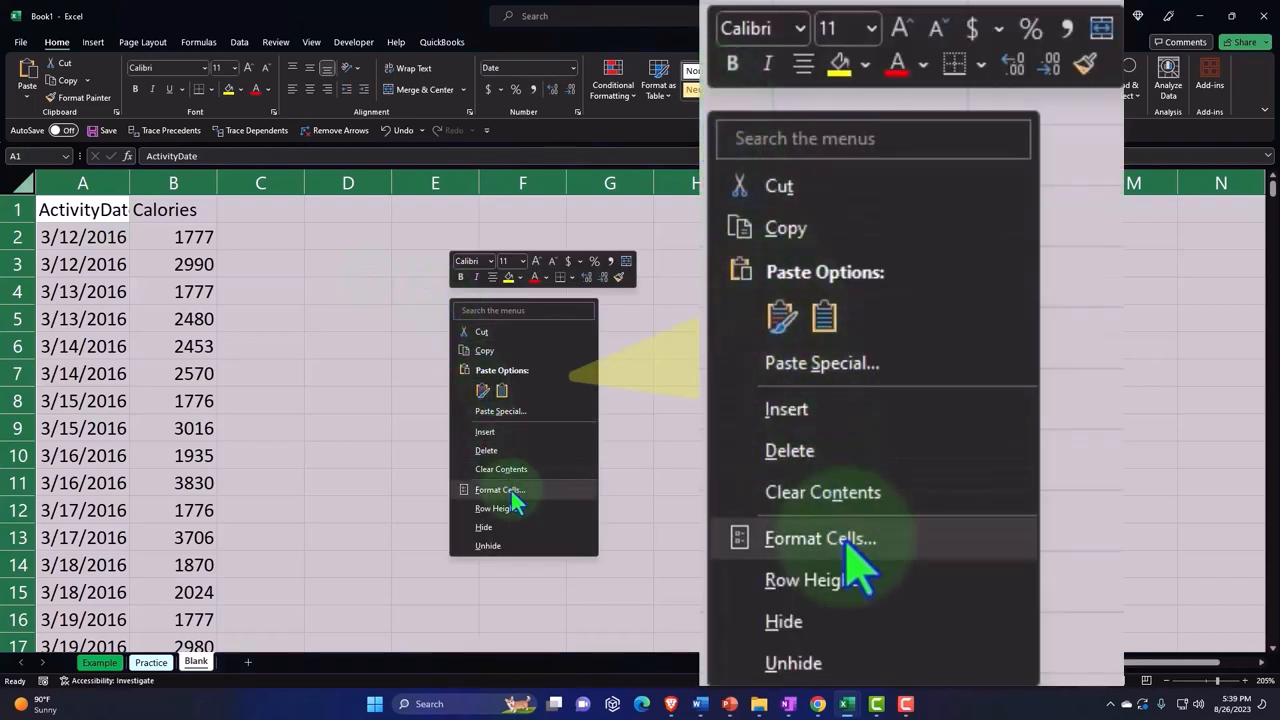
Step: Format all cells as Currency with no symbol and 0 decimal places
left_click(820, 538)
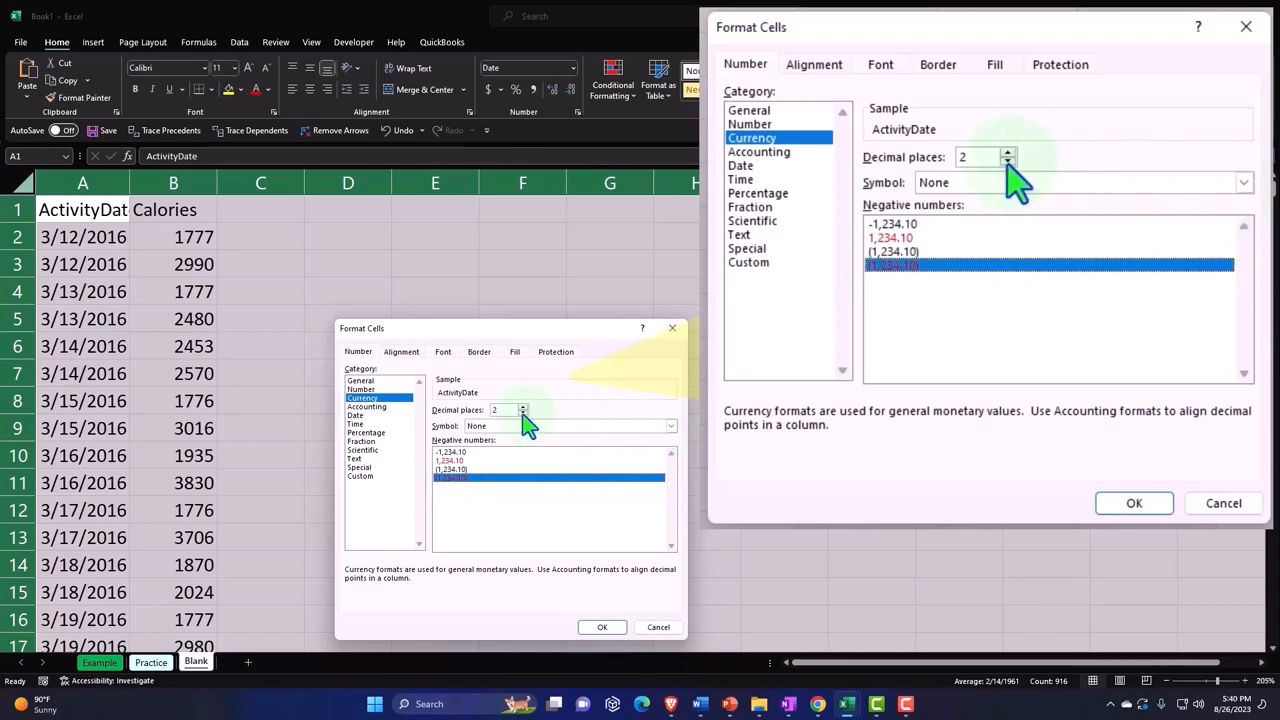
left_click(1008, 161)
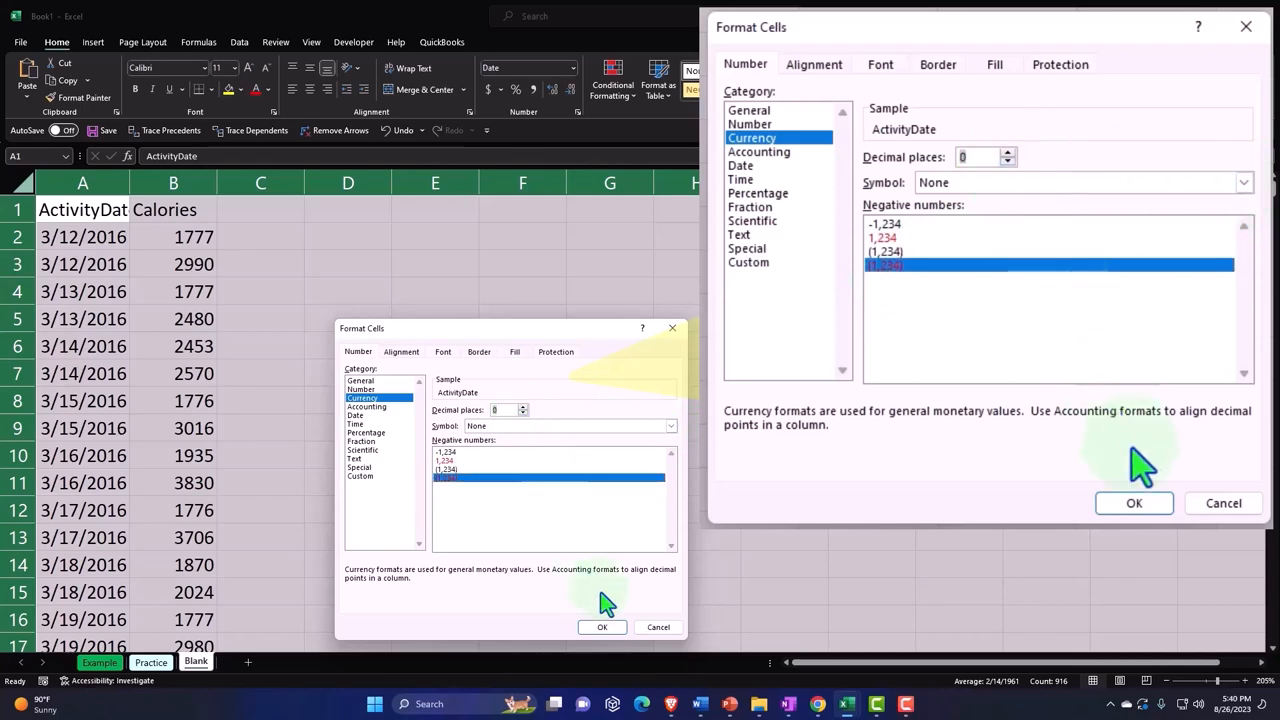
left_click(1134, 503)
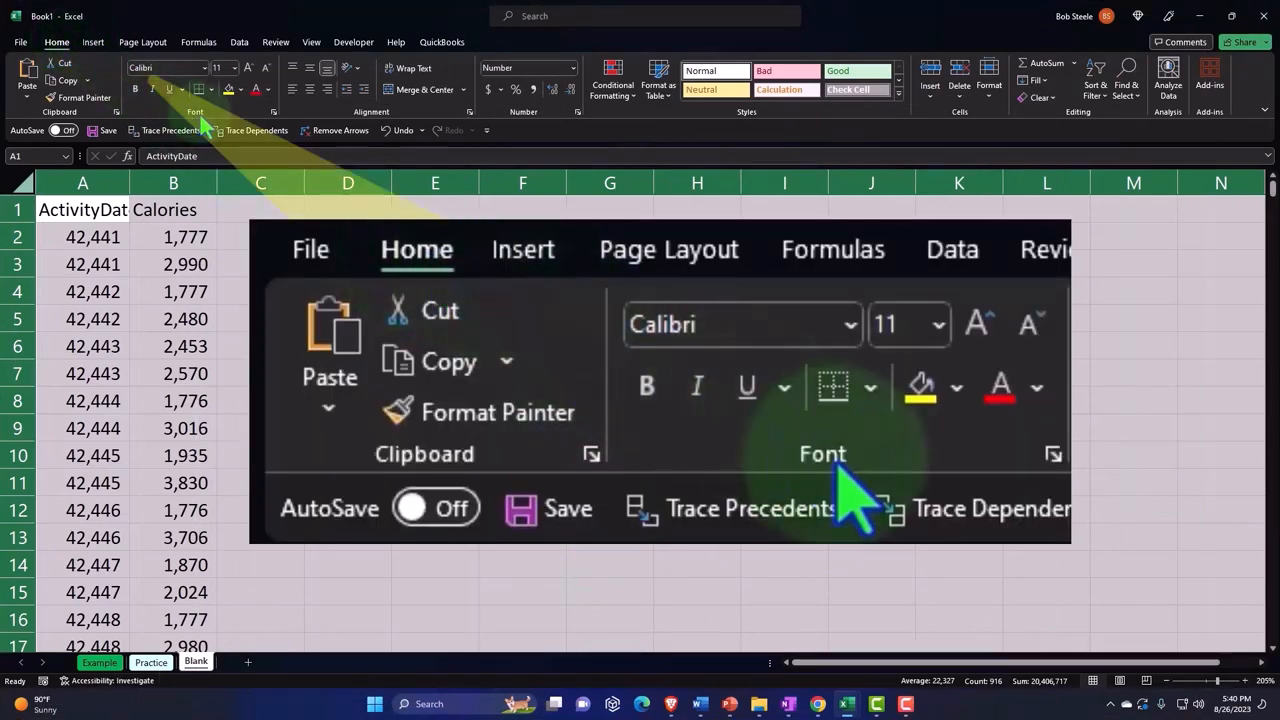
Step: Bold the ActivityDate and Calories headers and figures
left_click(646, 387)
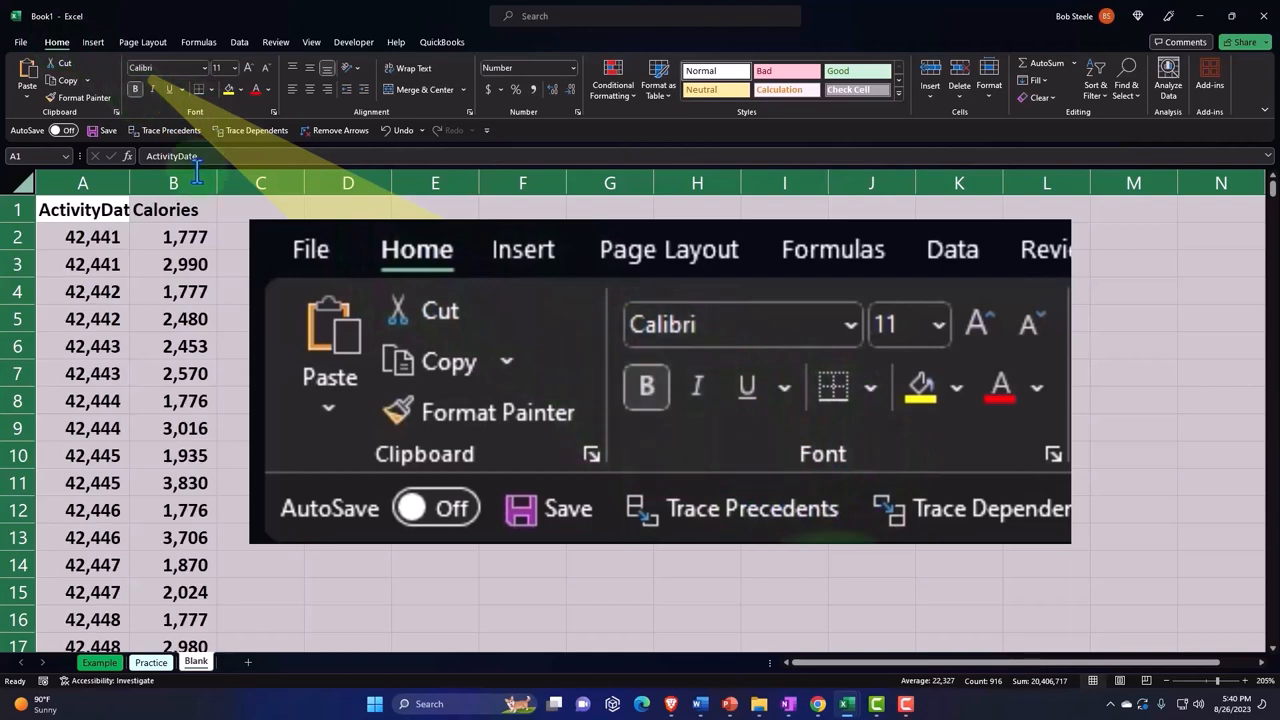
left_click(260, 318)
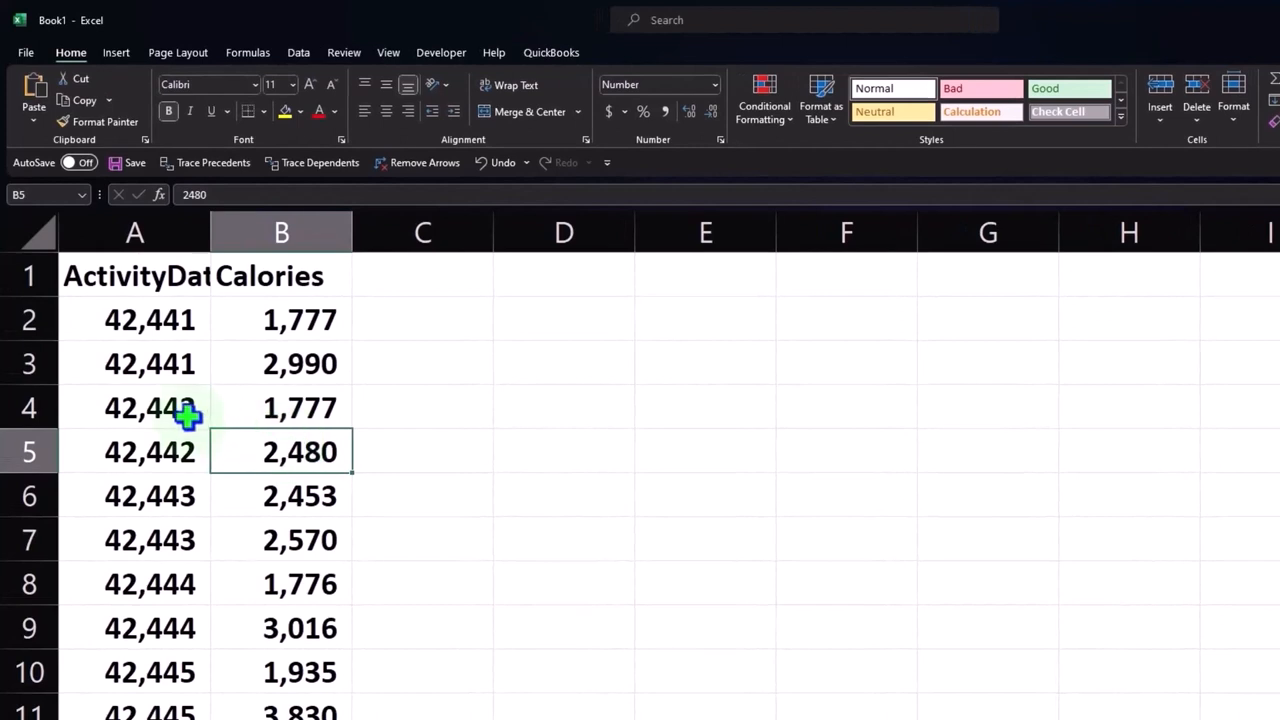
left_click(135, 407)
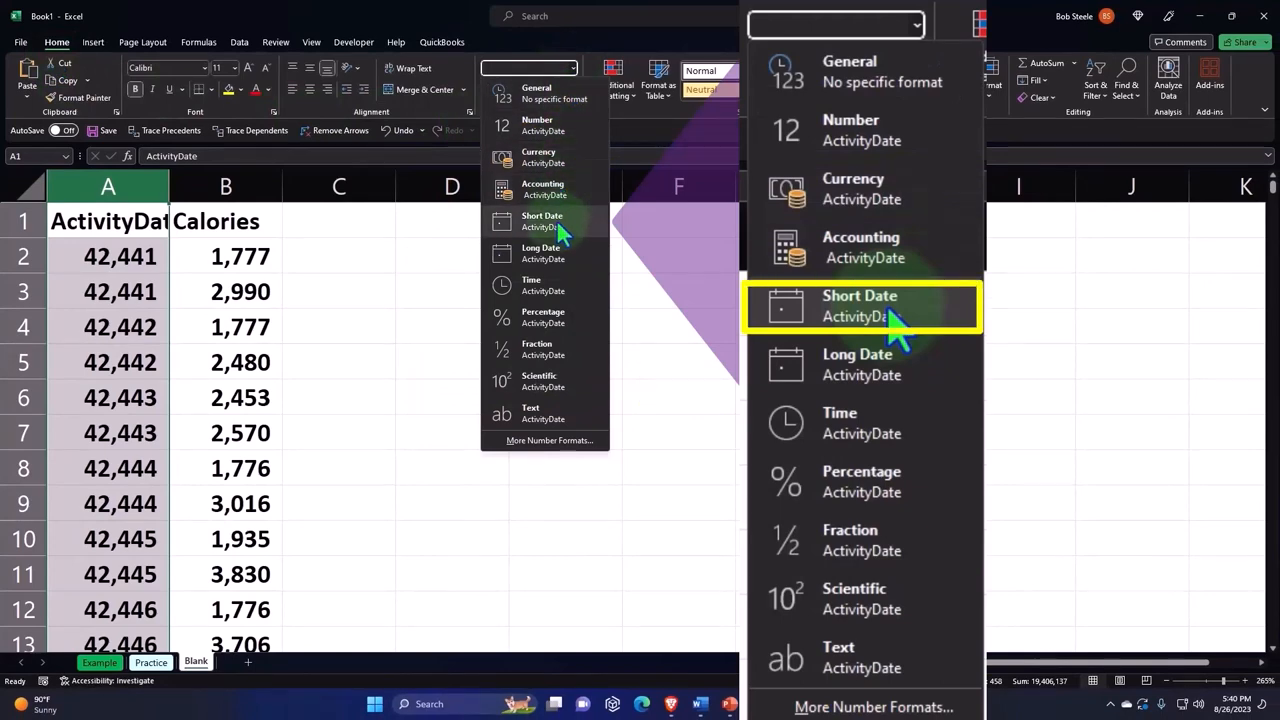
Step: Apply Short Date to column A and widen it to show dates like 3/12/2016
left_click(859, 305)
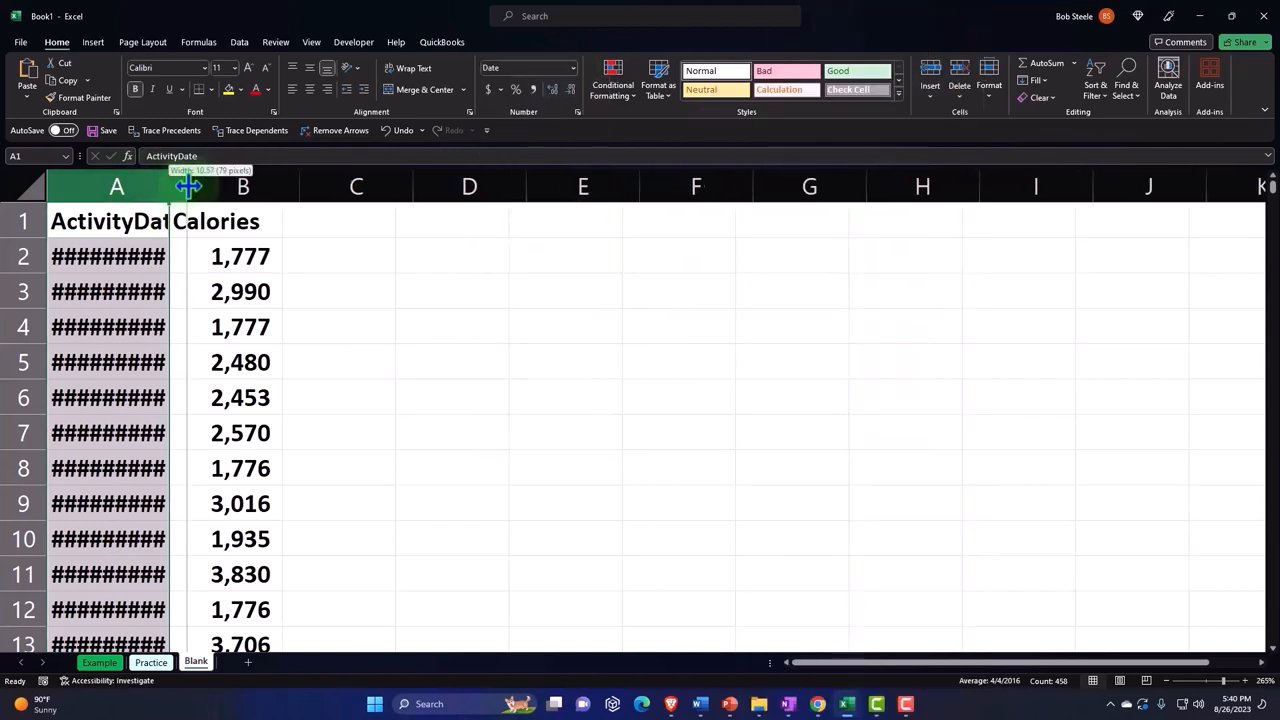
left_click_drag(189, 186, 195, 186)
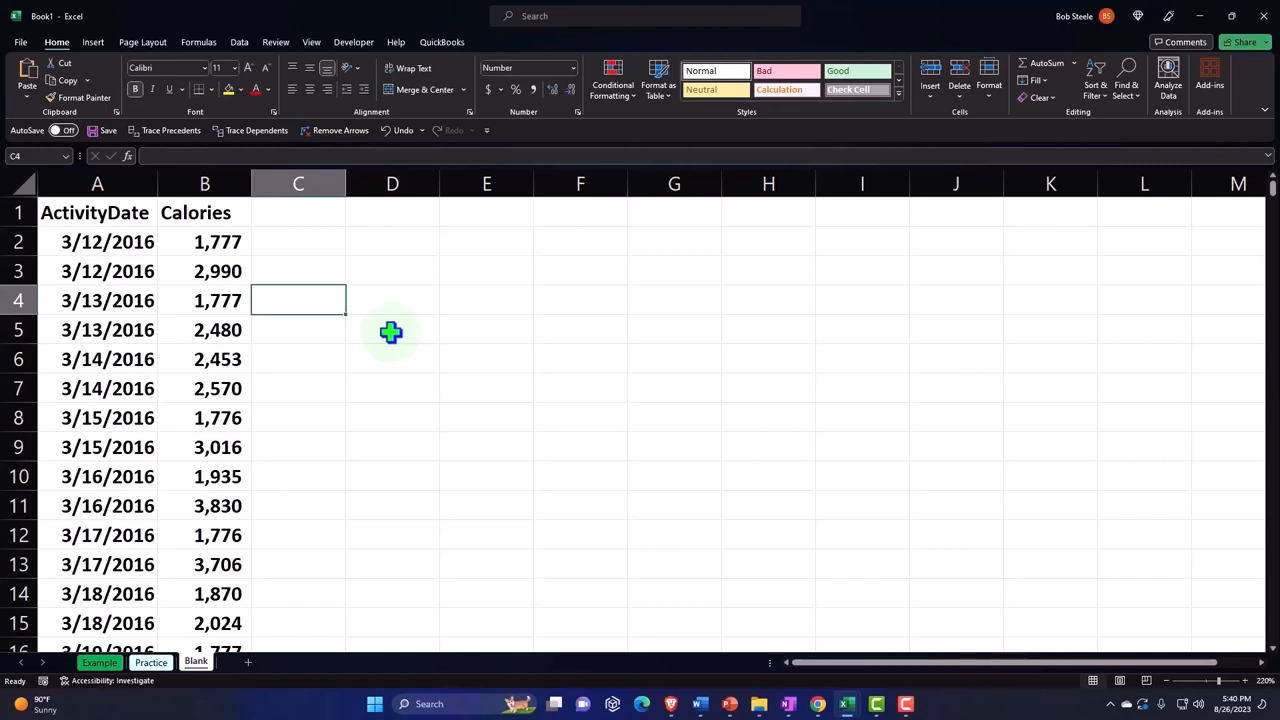
Step: Insert a banded Excel table with filter buttons over the ActivityDate and Calories data
left_click(205, 330)
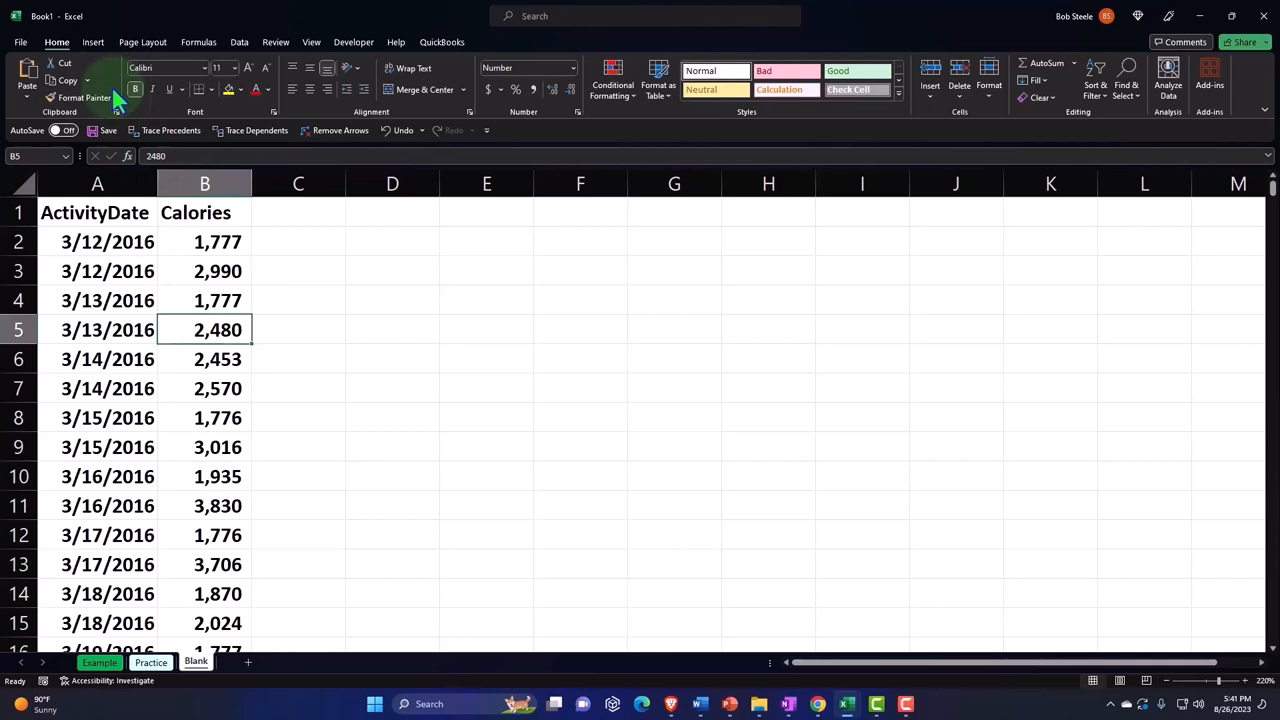
left_click(92, 42)
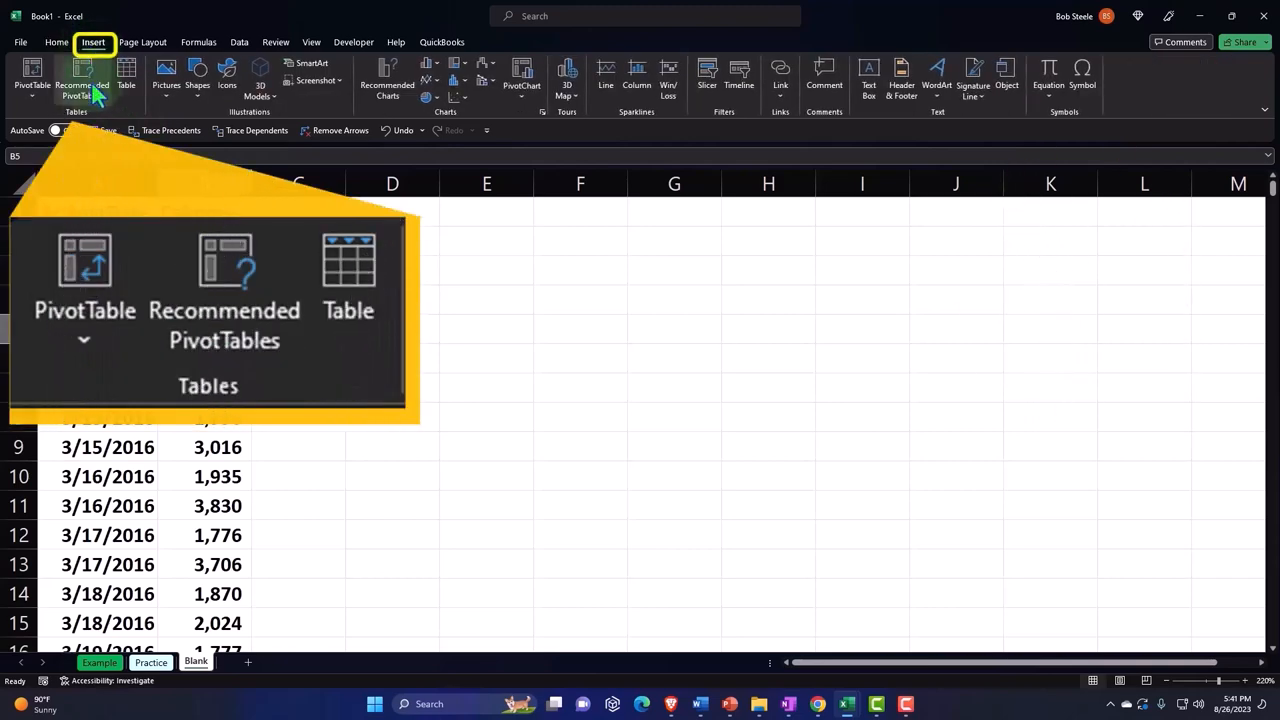
mouse_move(126, 90)
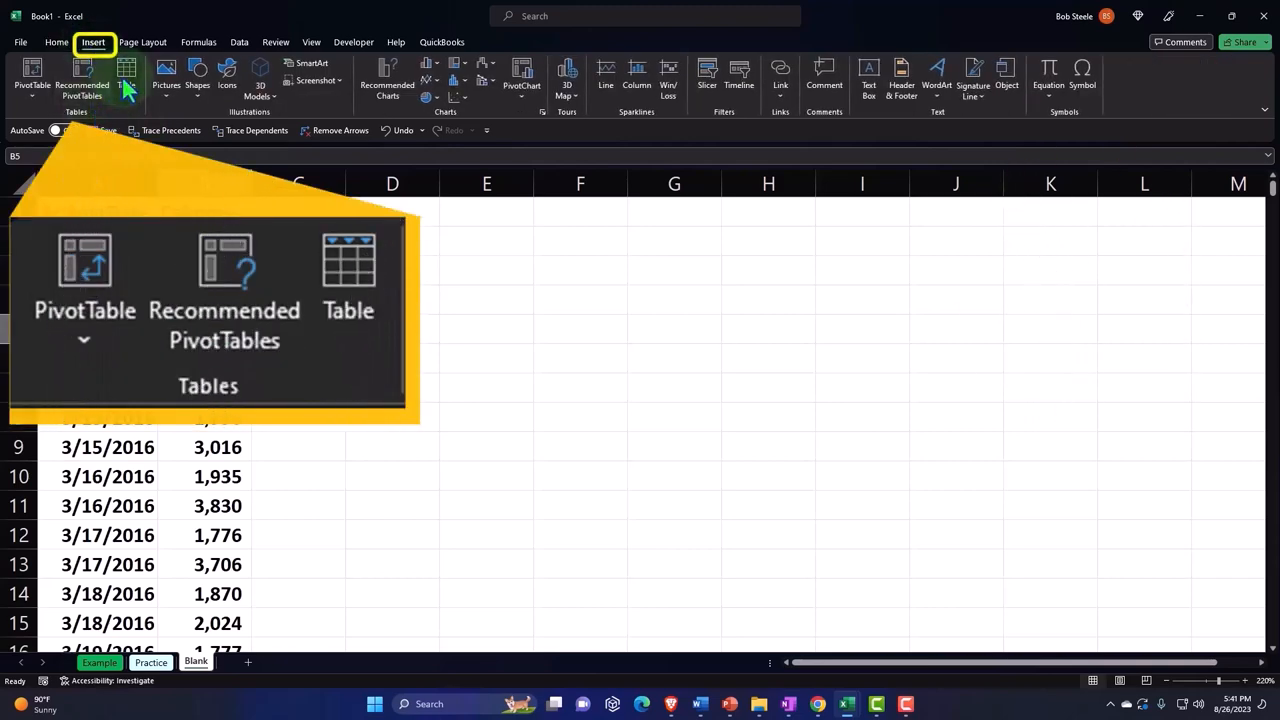
left_click(126, 75)
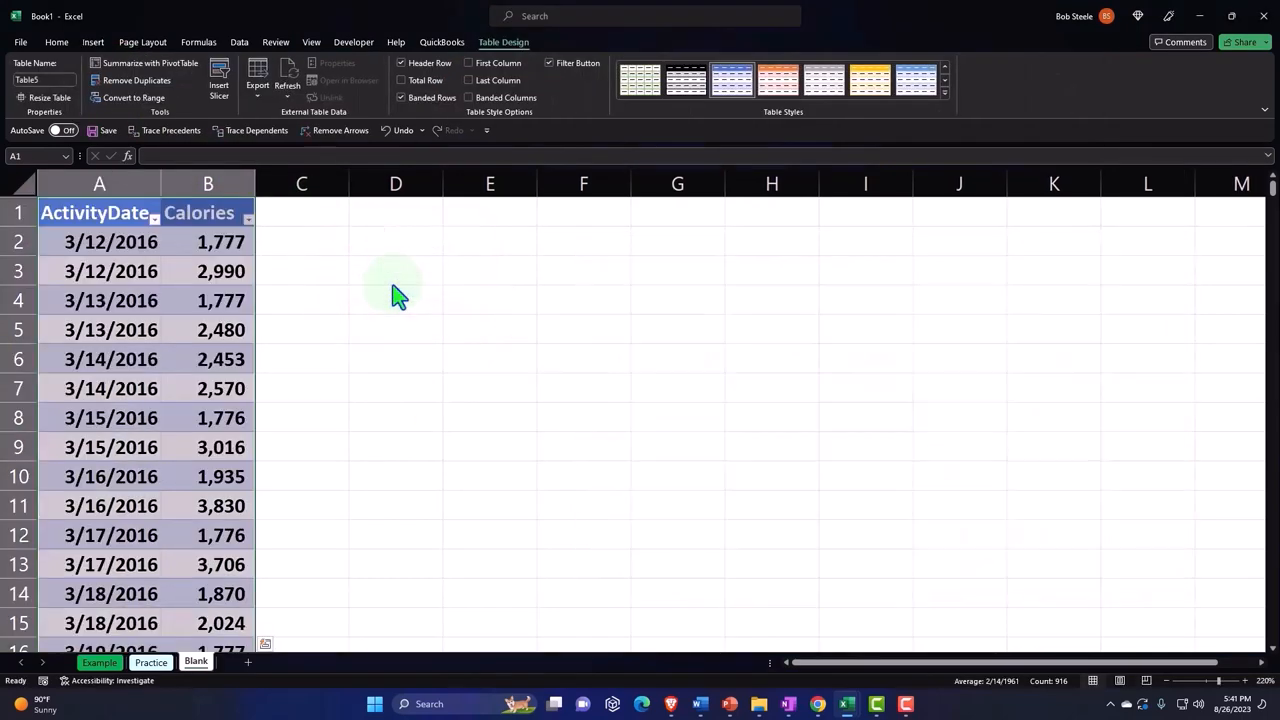
left_click(395, 285)
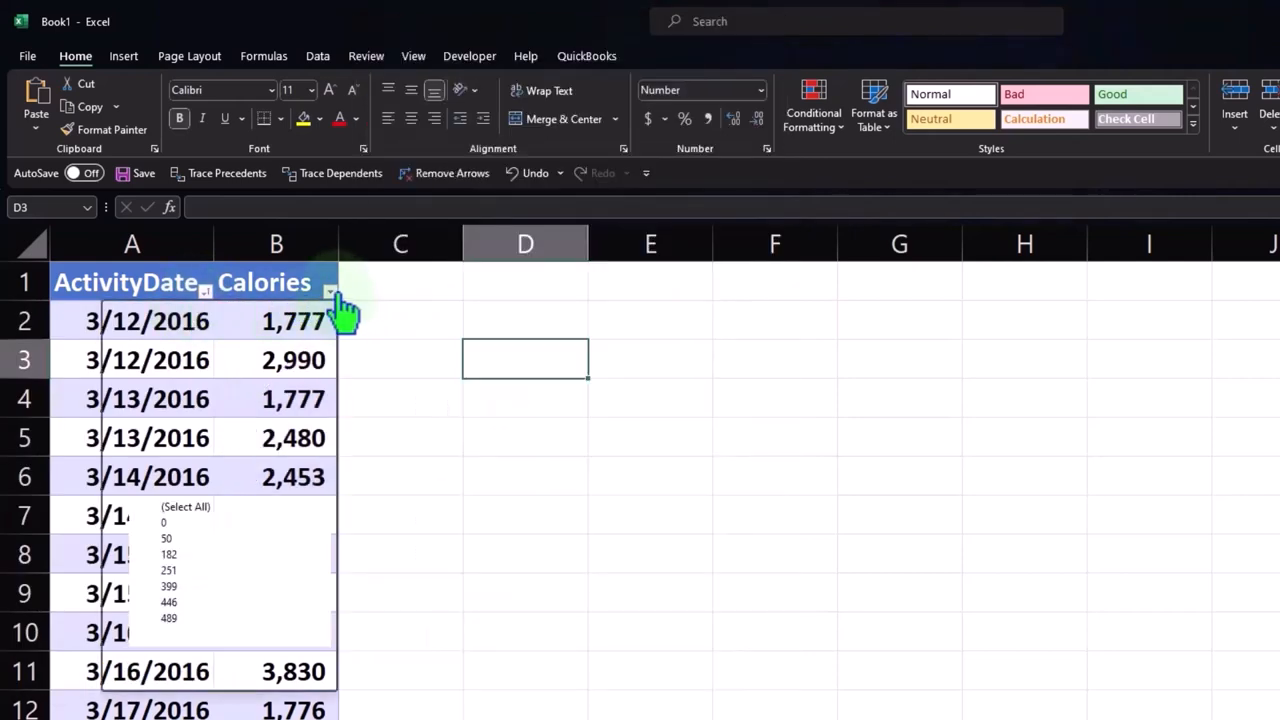
Step: Sort Calories smallest first, then largest first so 4,562 is on top
left_click(329, 292)
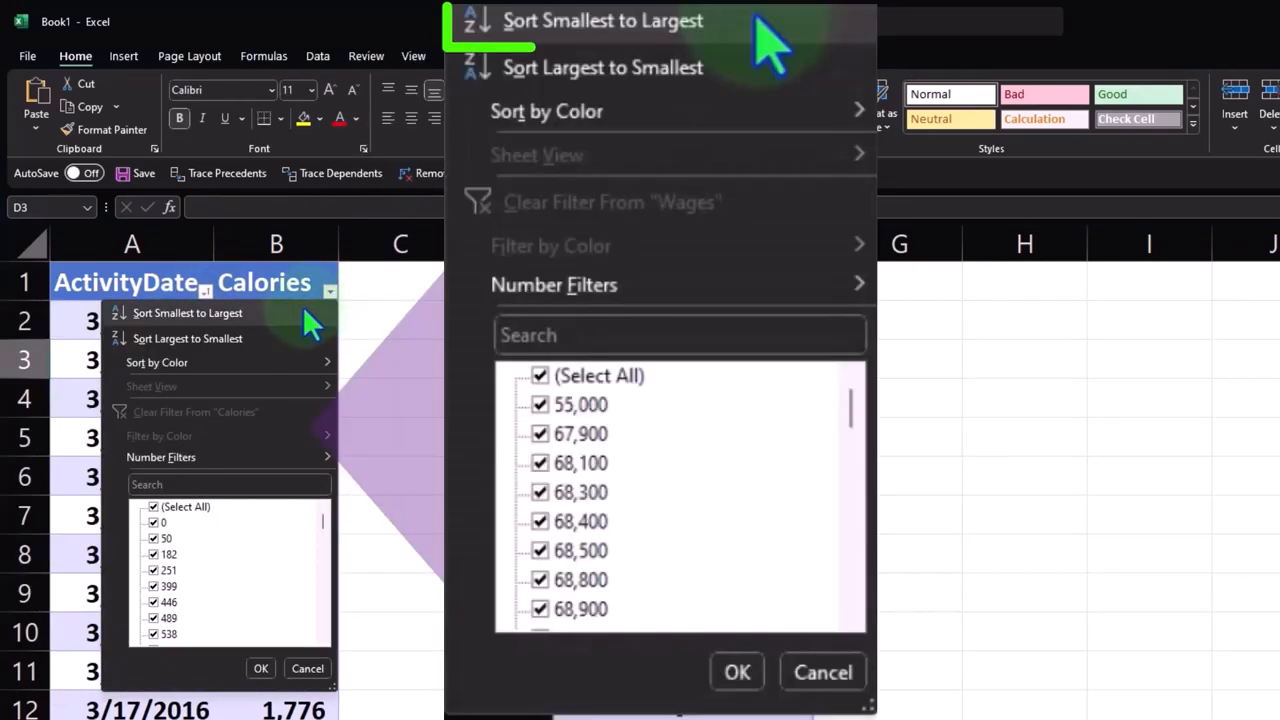
left_click(187, 313)
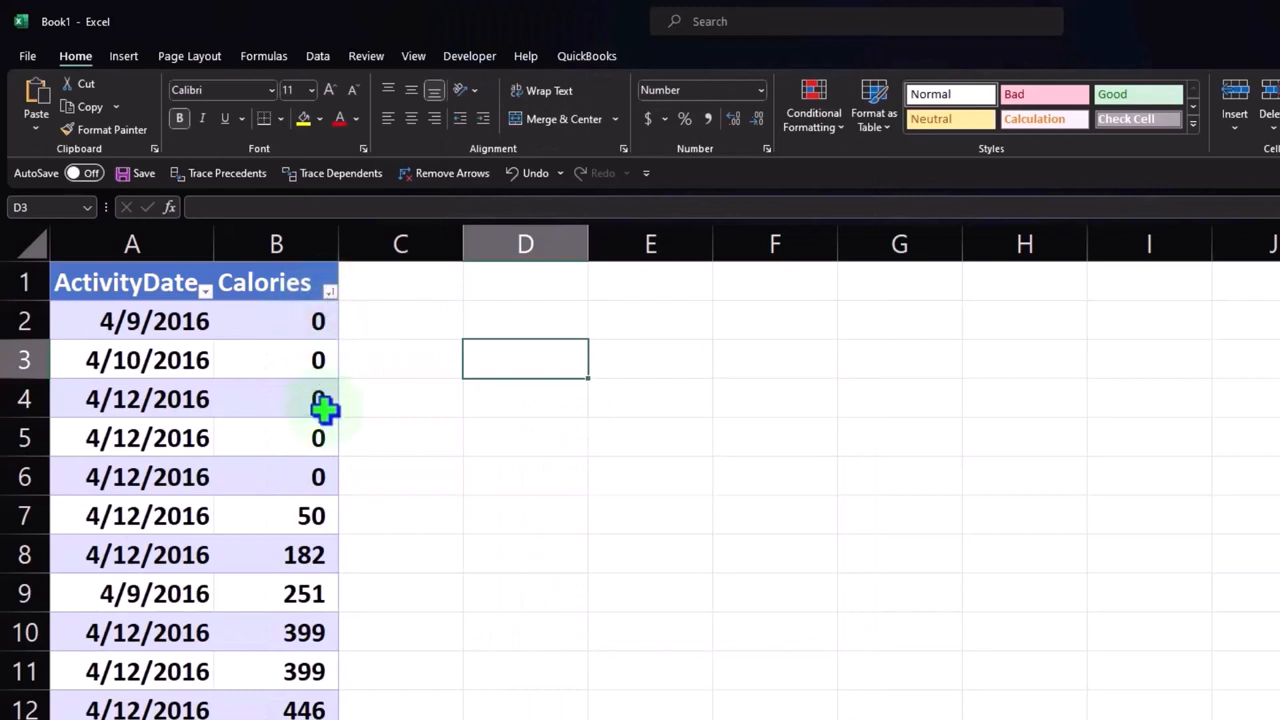
left_click(330, 291)
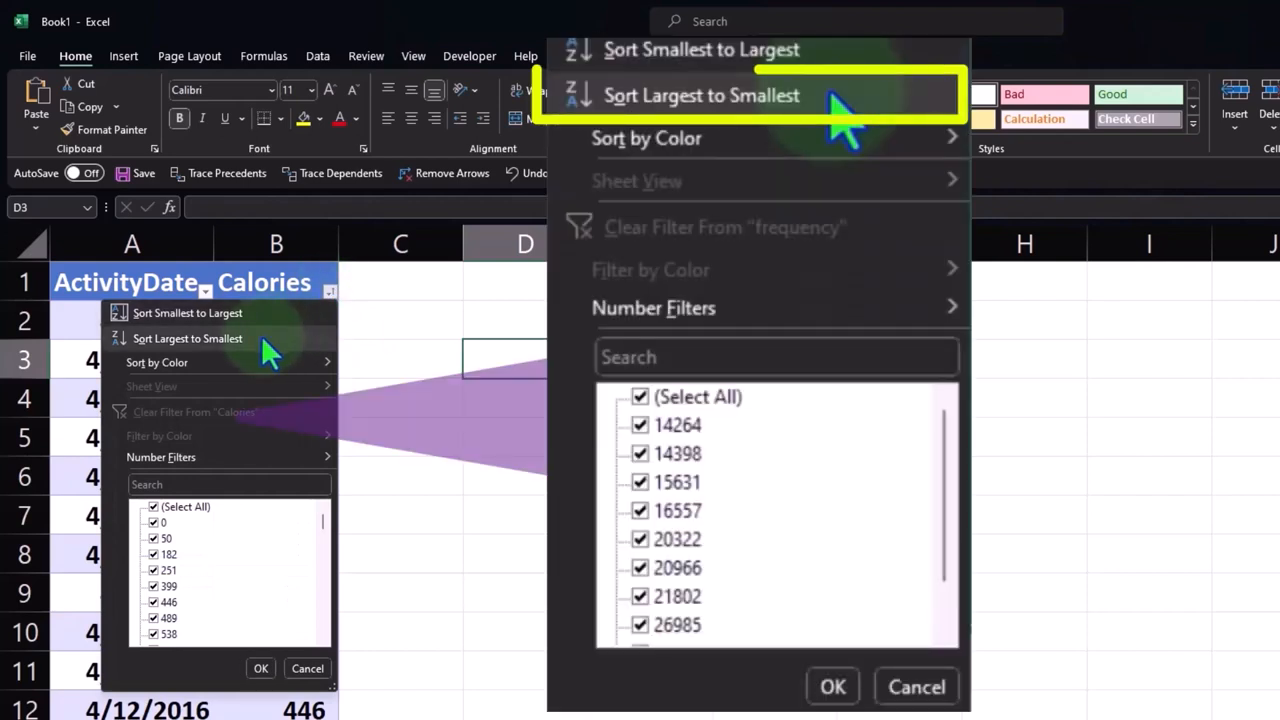
left_click(701, 95)
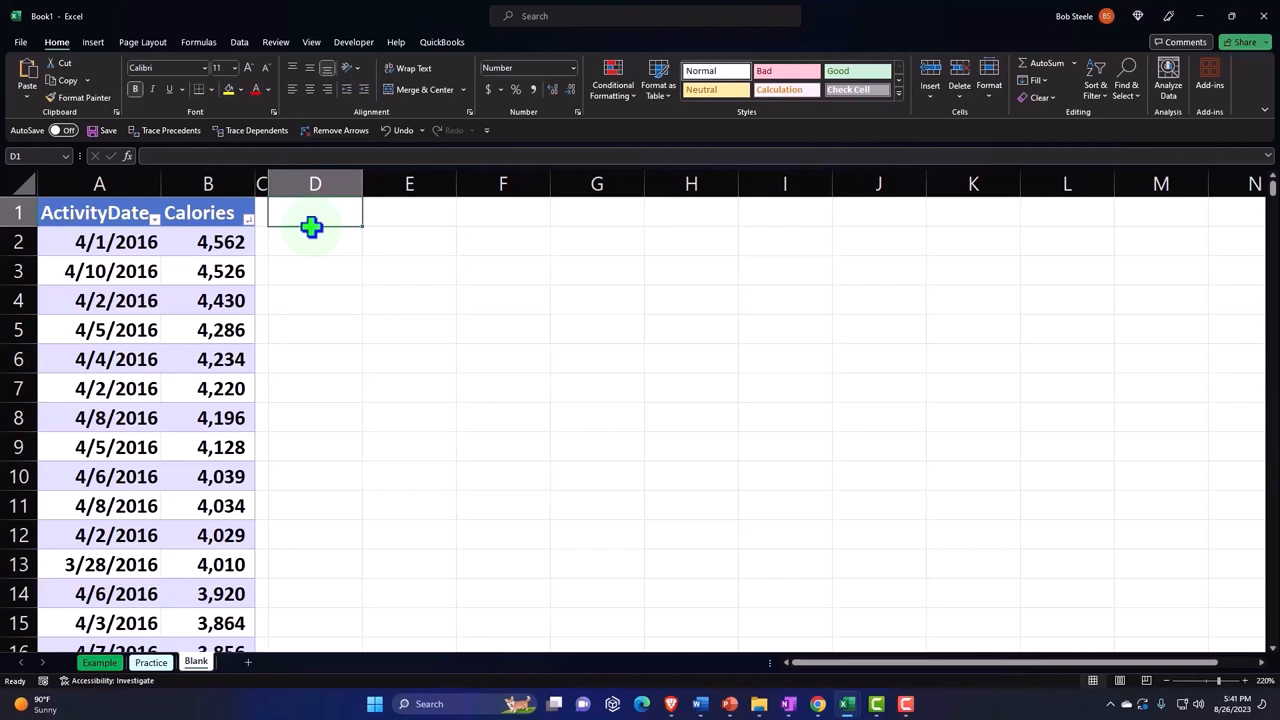
Step: Enter the 'Mean - Average' and 'Min' labels starting in cell D2
left_click(314, 241)
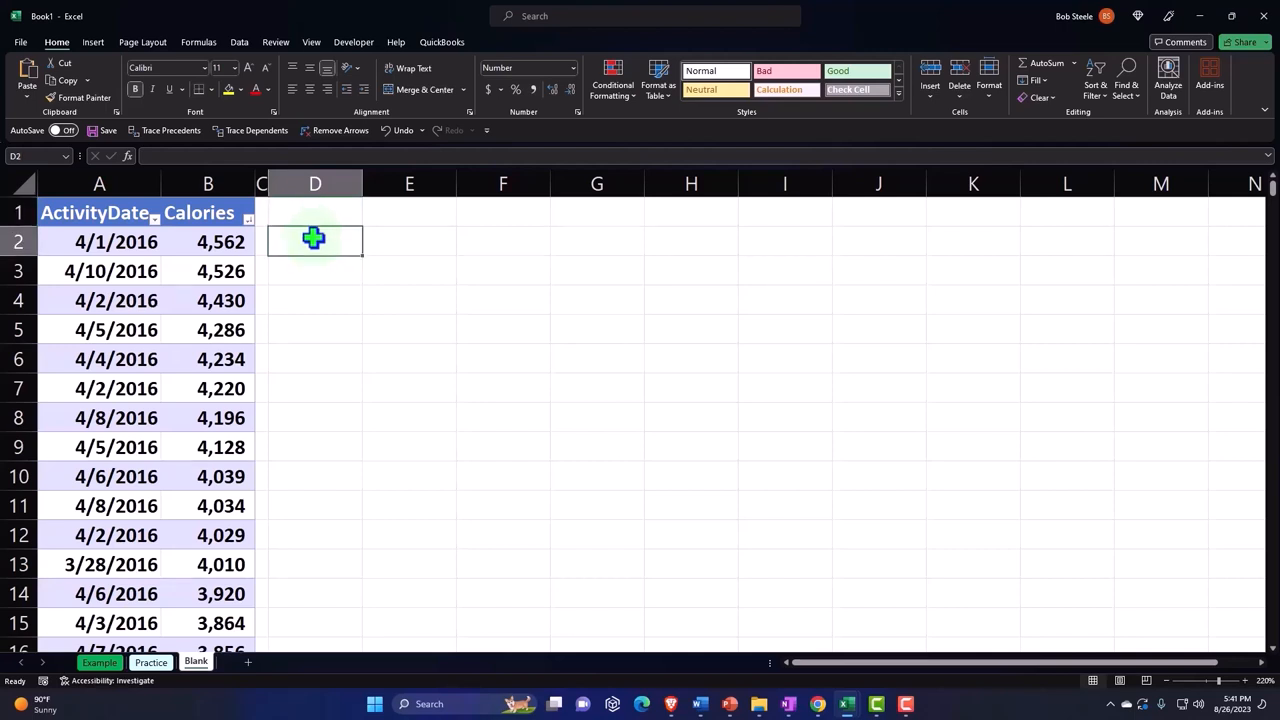
type("Mean")
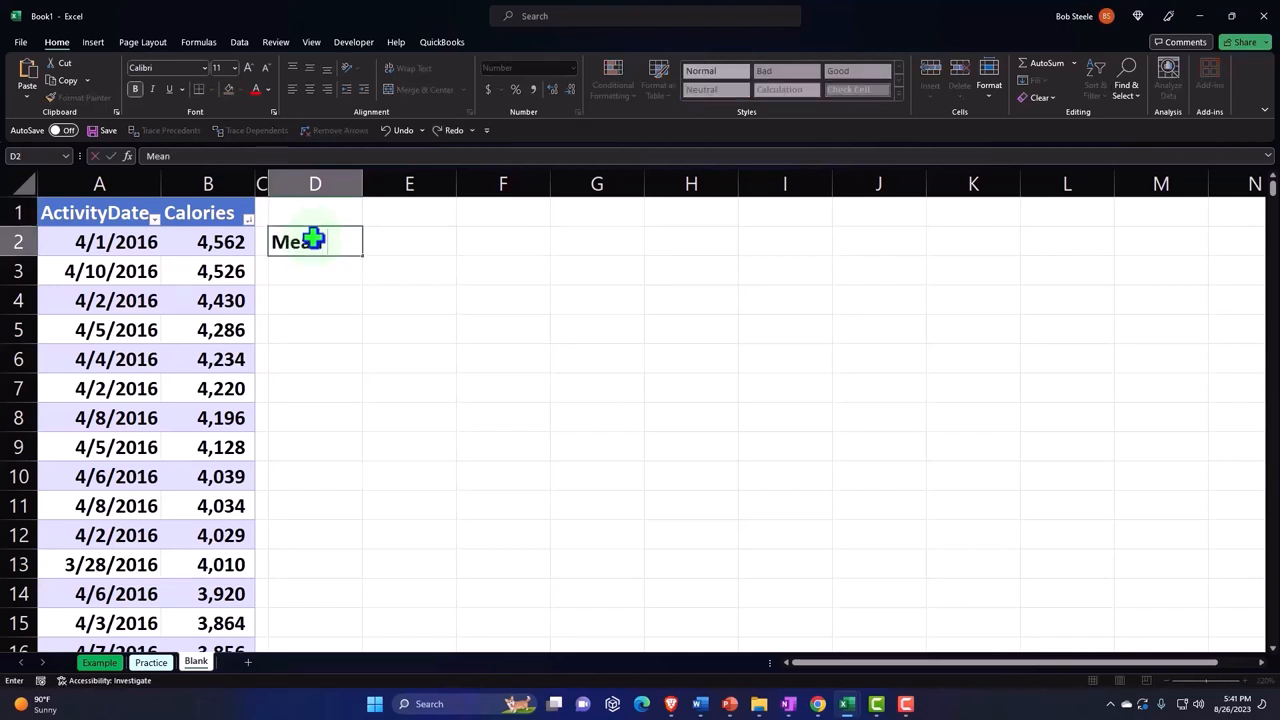
type("- Average")
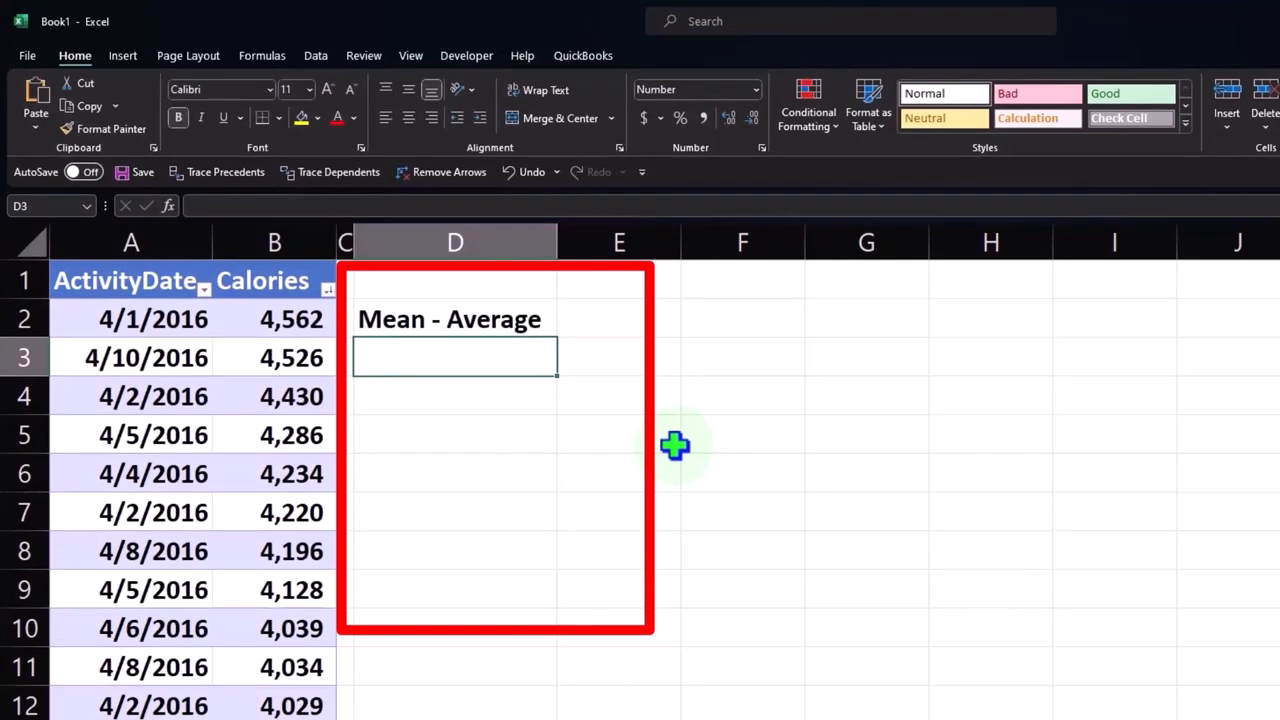
type("Min")
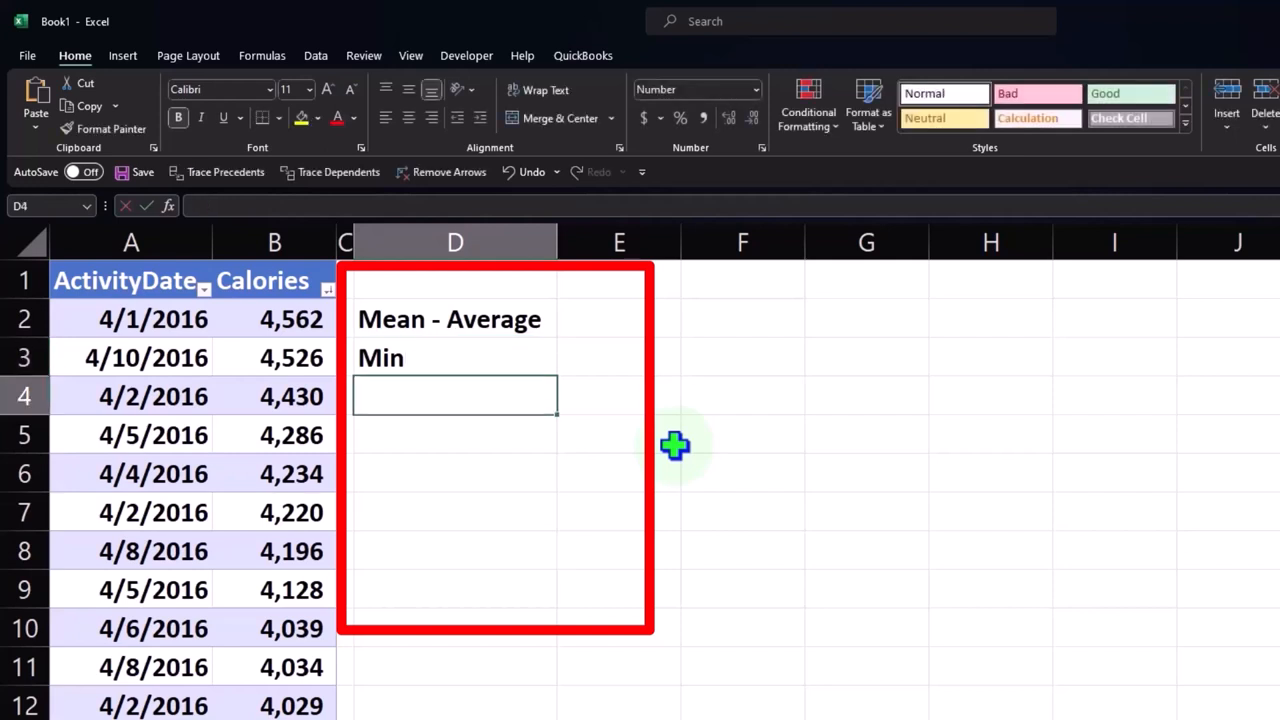
Step: Add labels Q1, Meadian Q2, Q3, Max, Standard Deviation Pop and Variance Pop
type("Q1")
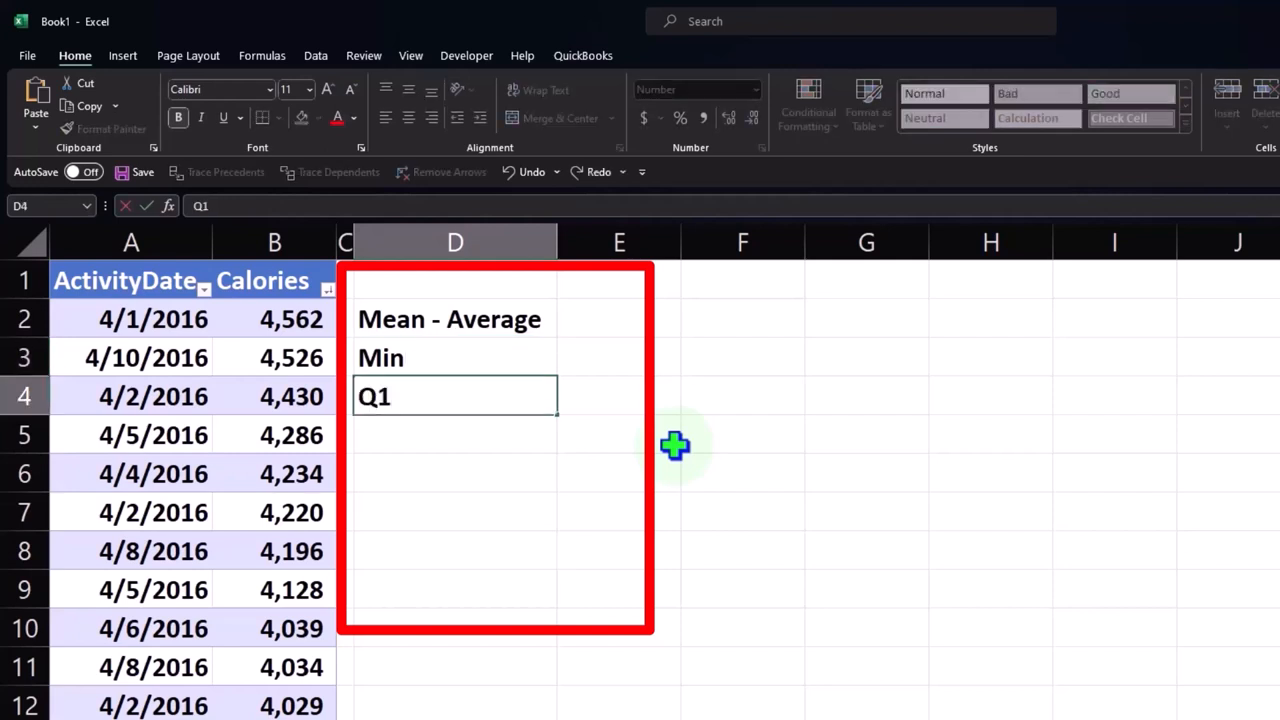
type("Men")
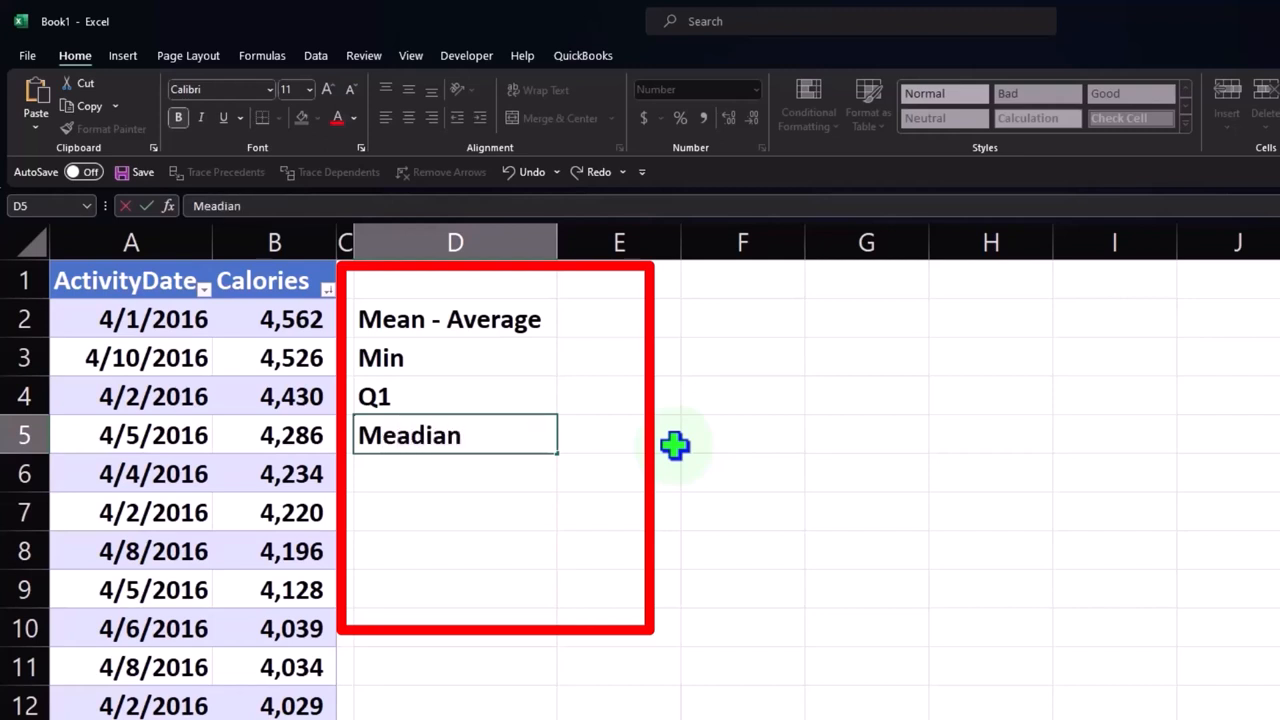
type("Q2")
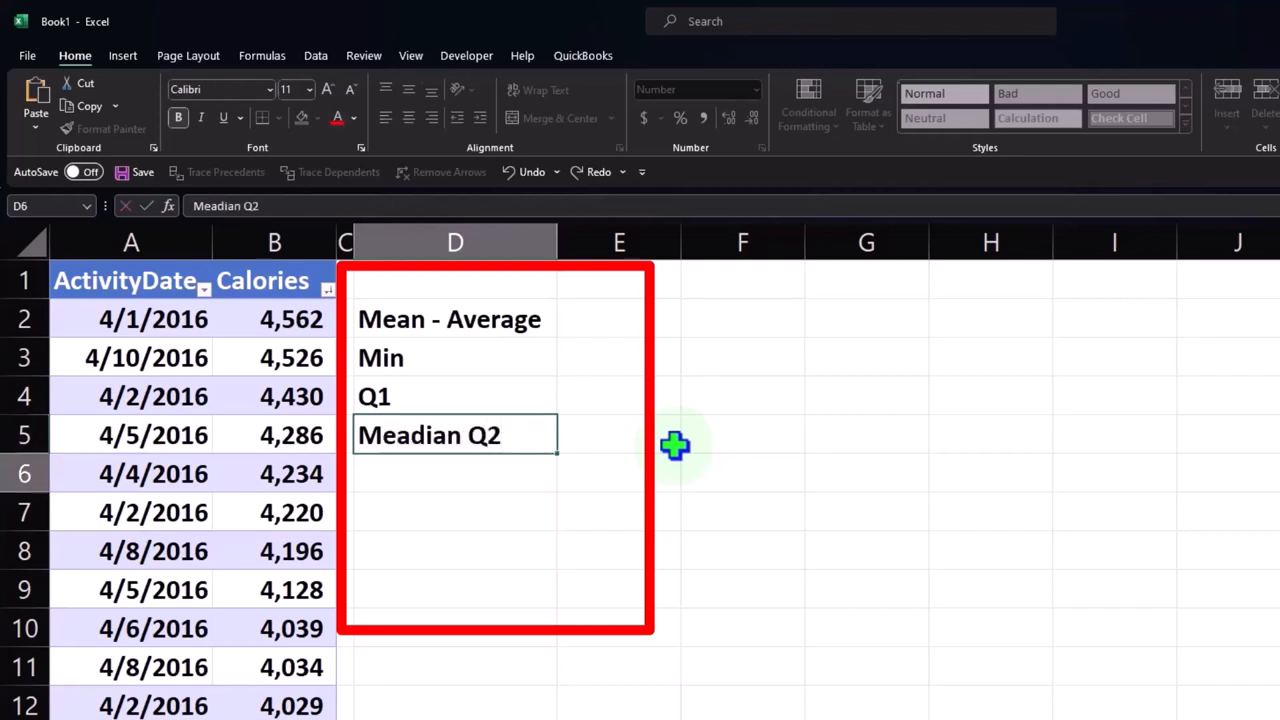
type("Q3")
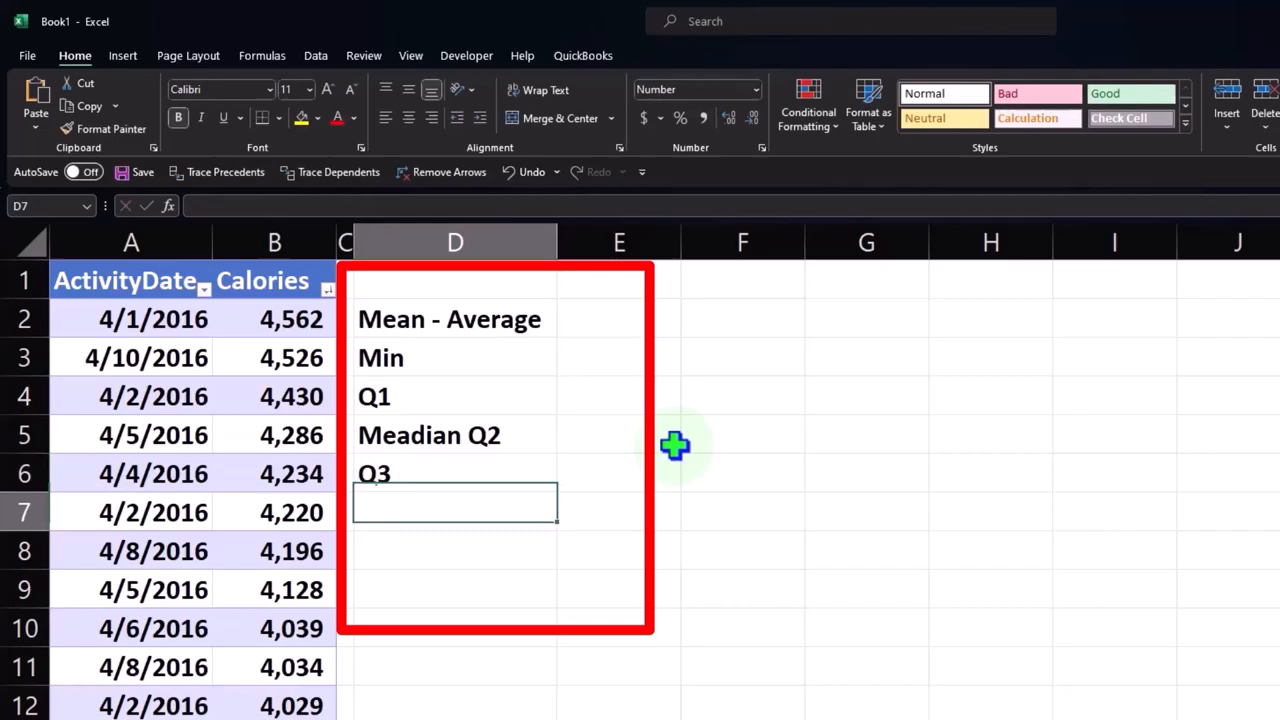
type("Max")
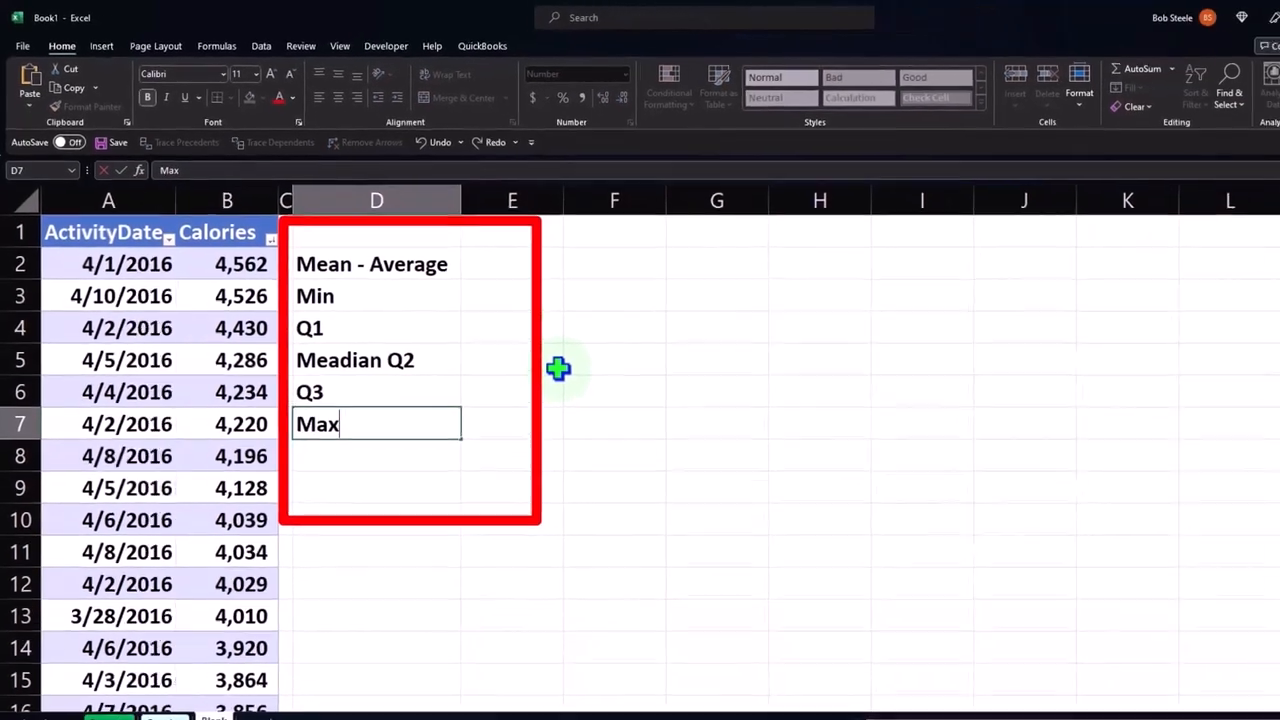
type("Standard Deviation")
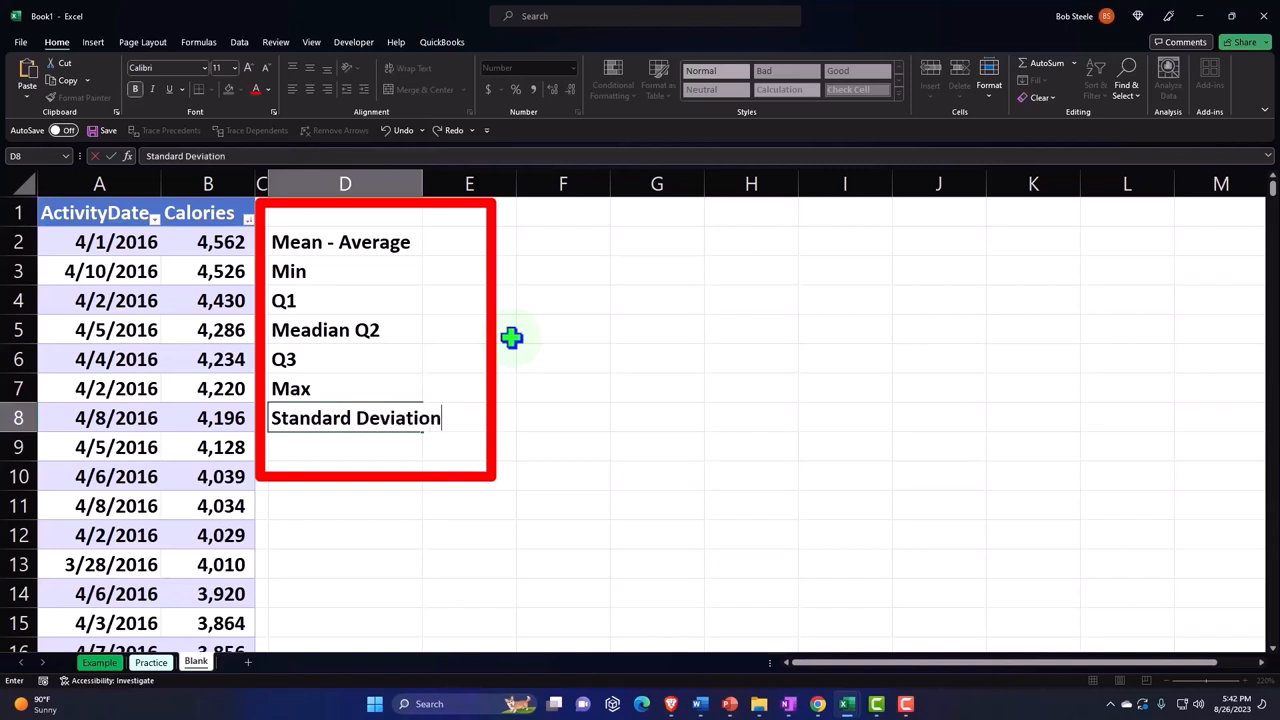
type("P")
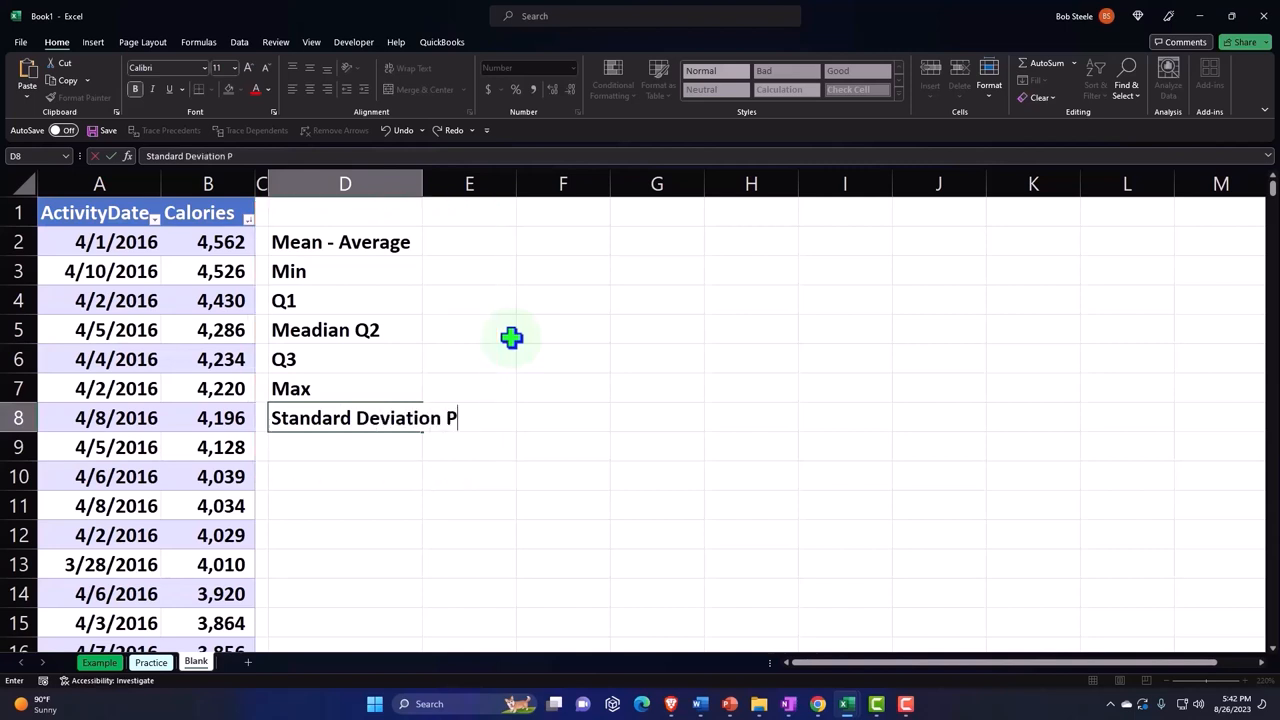
type("op")
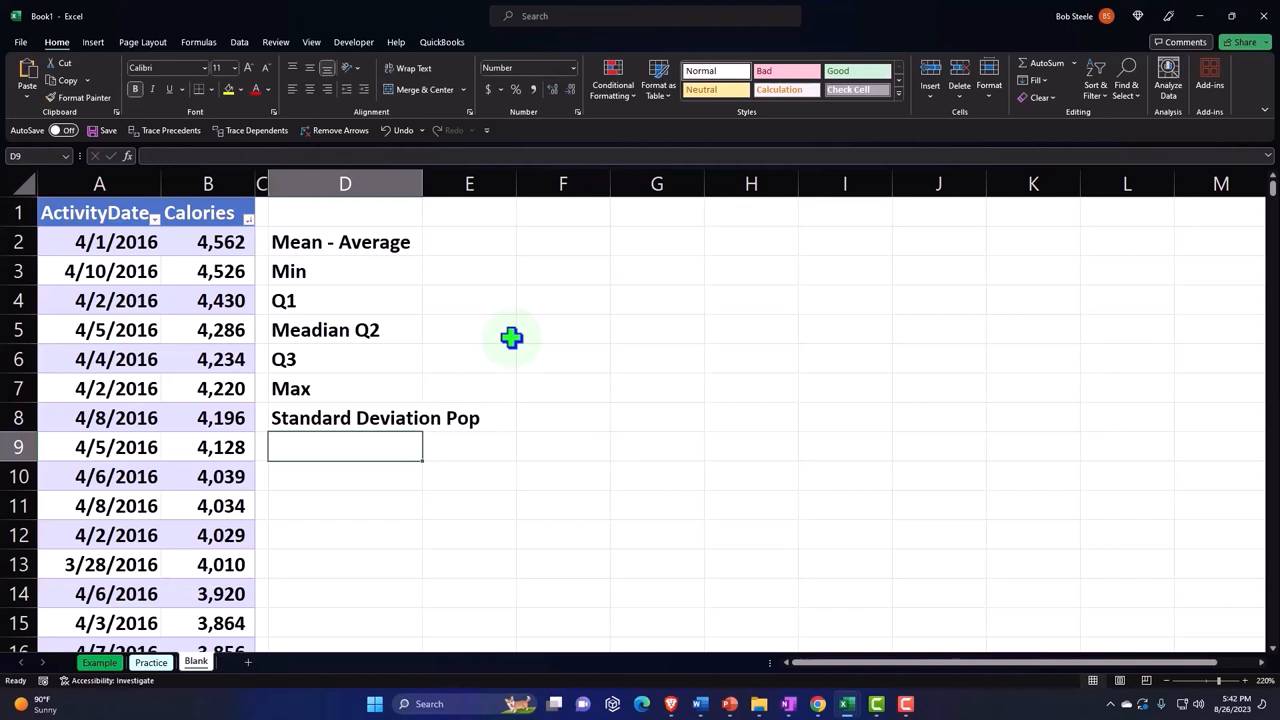
type("Variance Pop")
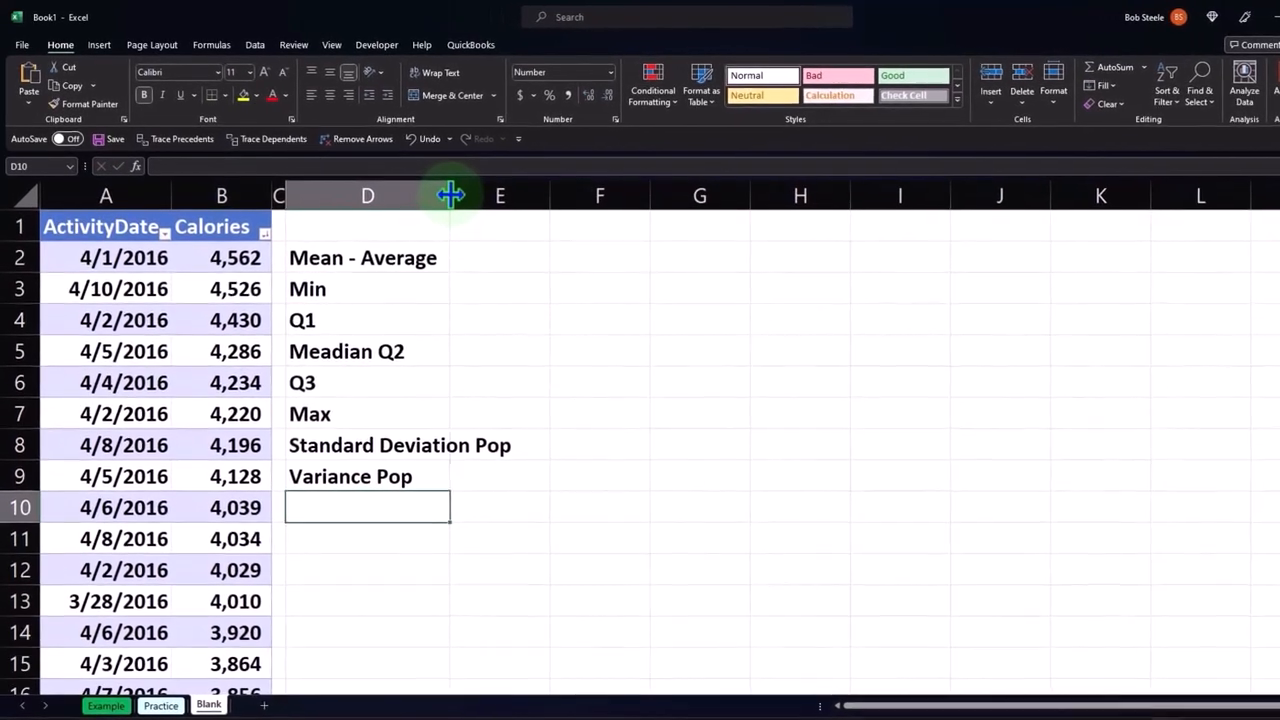
Step: Widen column D to fit Standard Deviation Pop, then select cell E2
left_click_drag(450, 195, 518, 195)
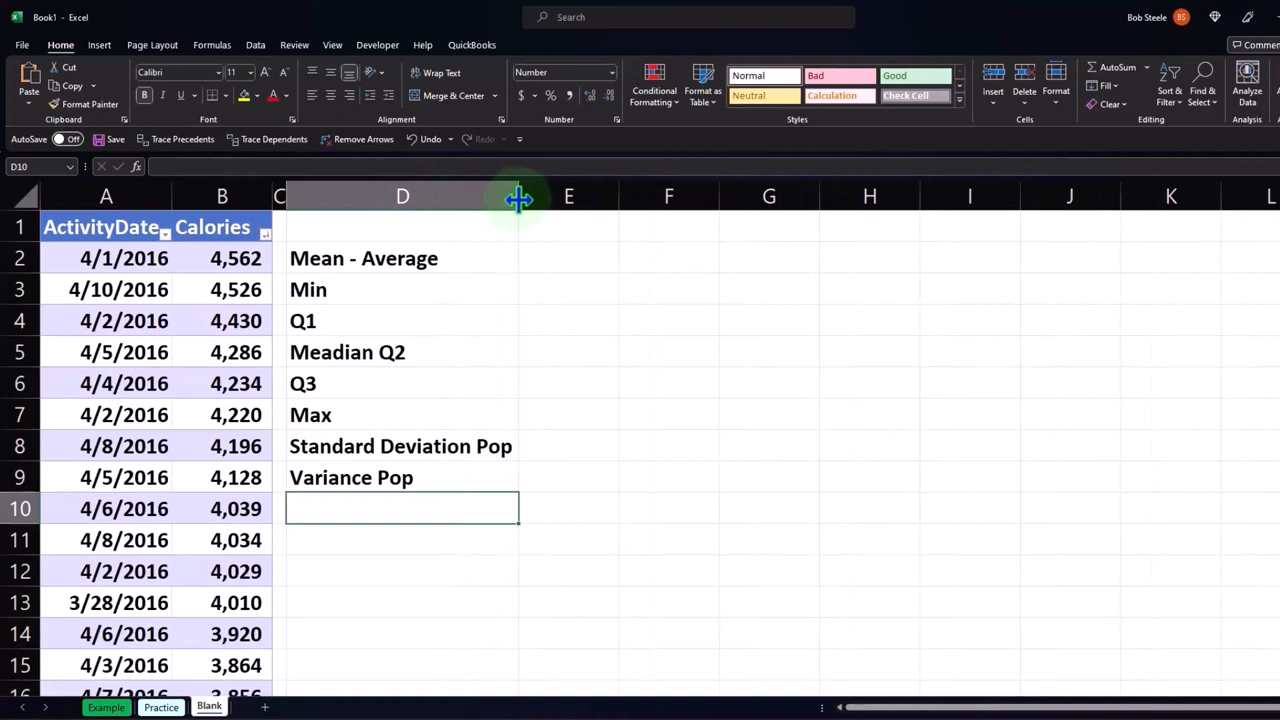
left_click(568, 258)
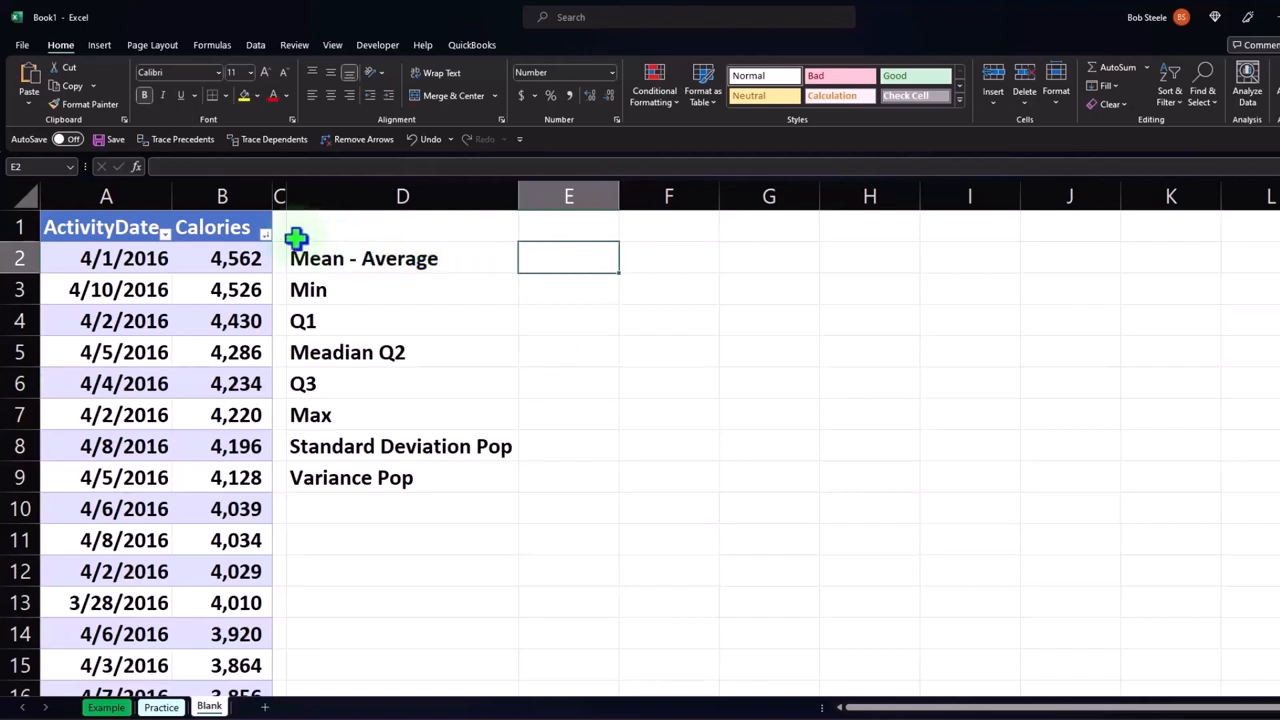
scroll("down", 3)
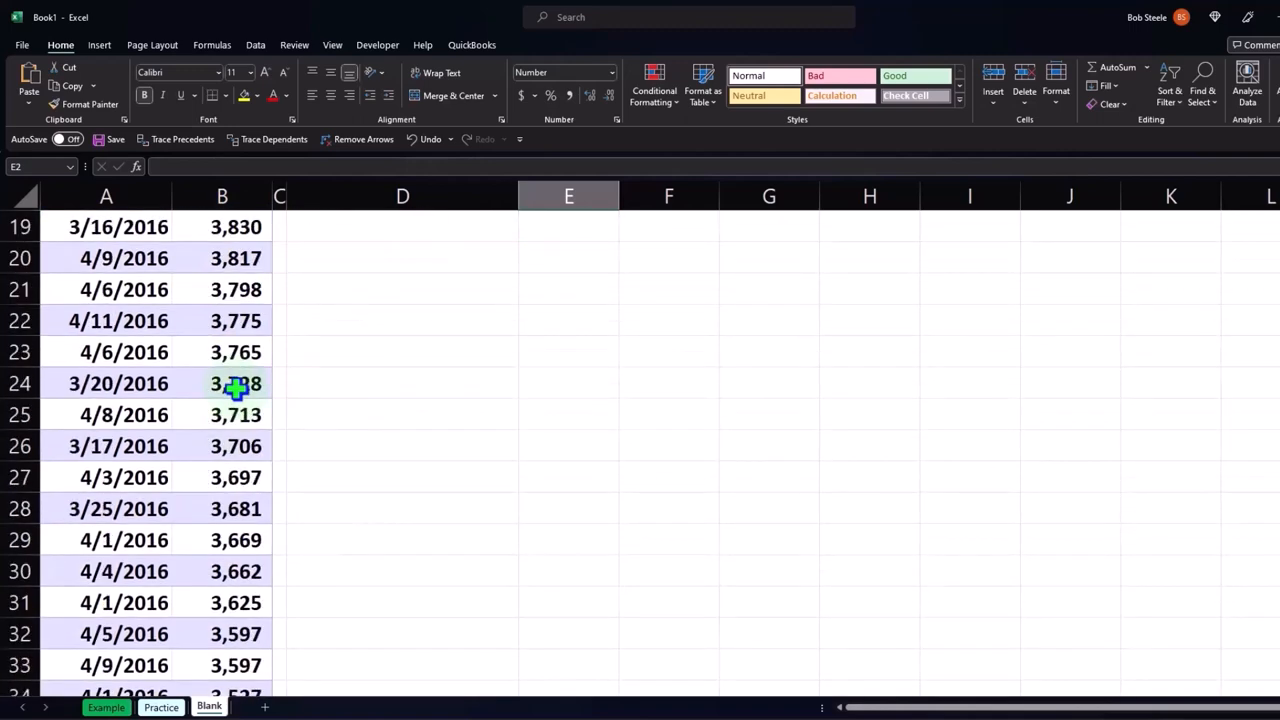
scroll("down", 3)
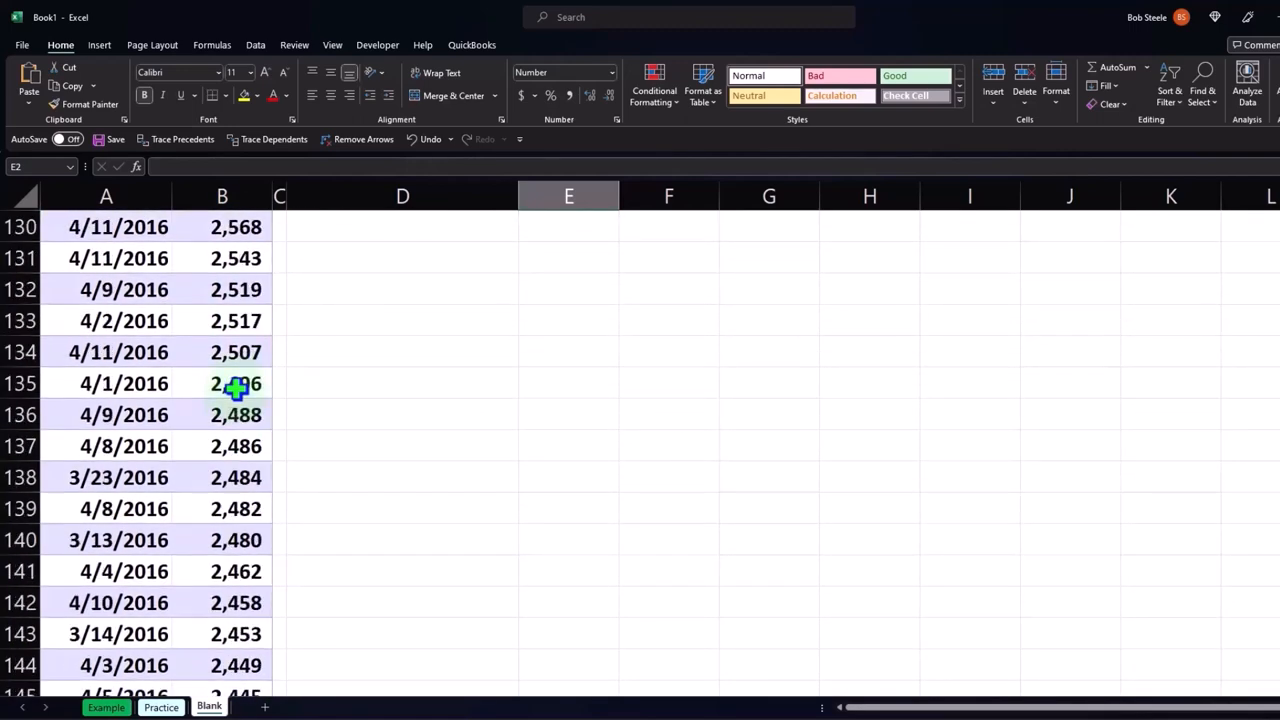
scroll("down", 3)
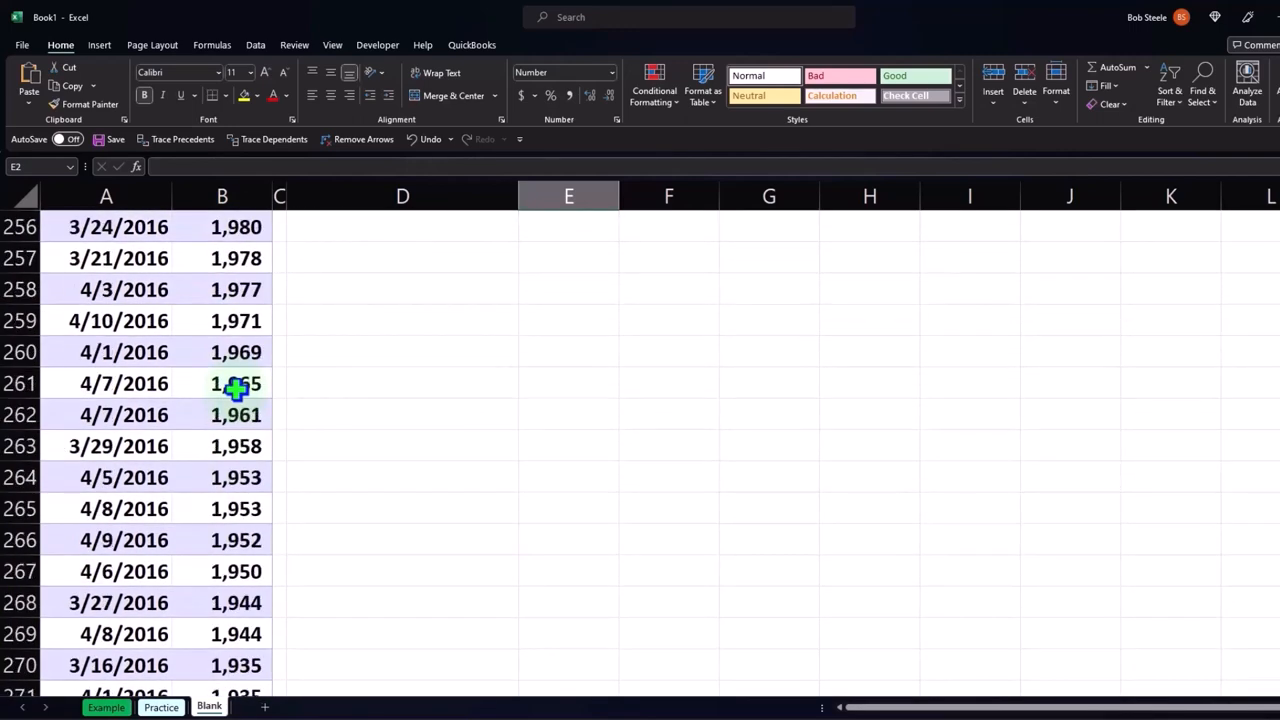
scroll("down", 3)
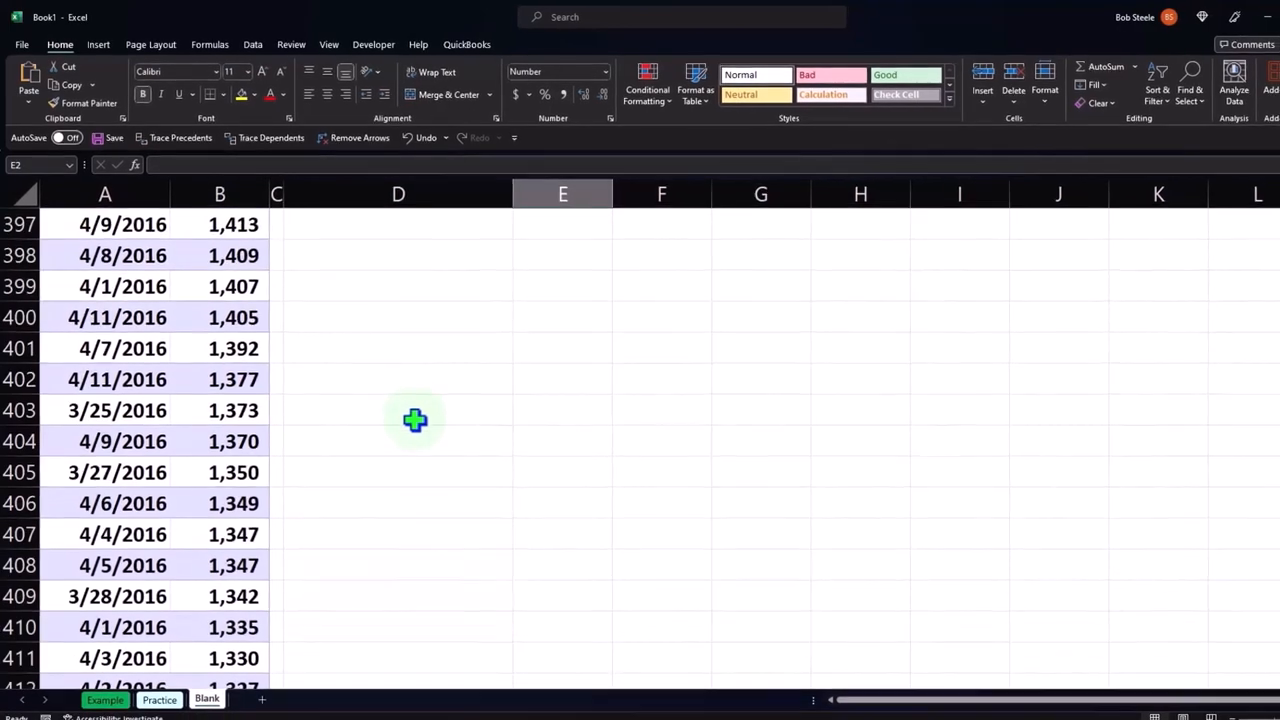
scroll("down", 3)
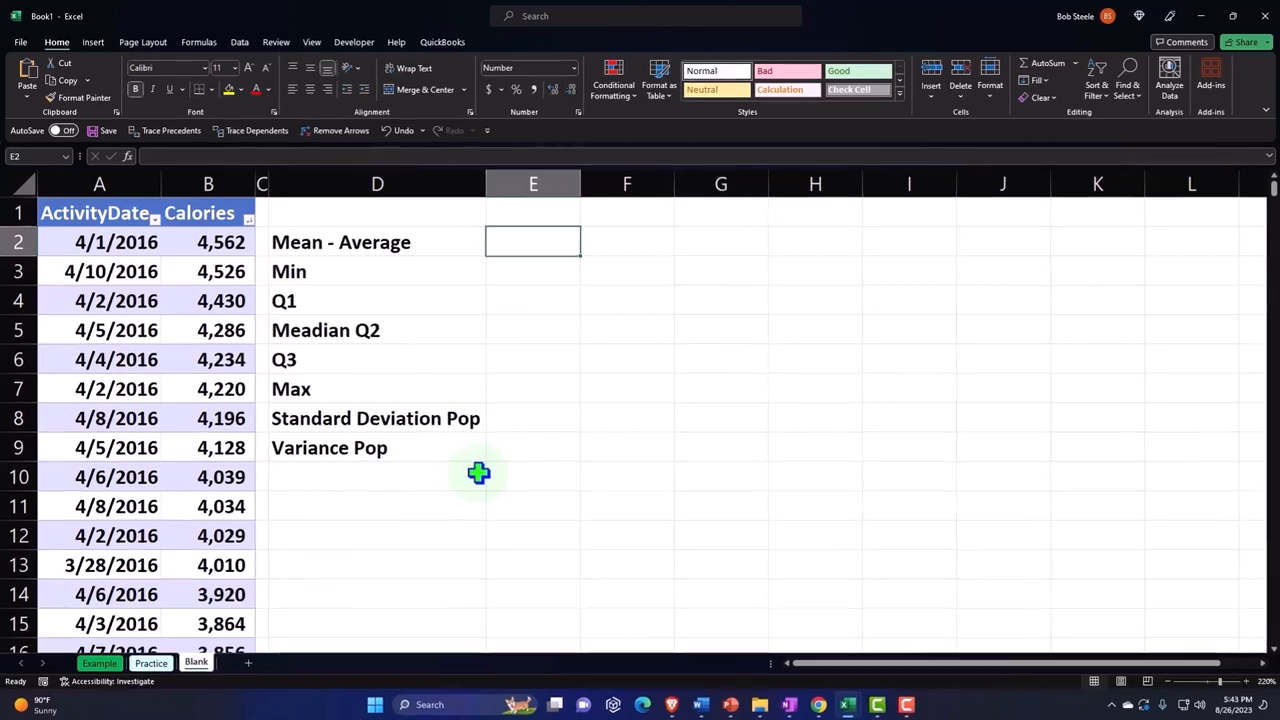
Step: Enter =AVERAGE and =MIN of Calories in E2 and E3, giving 2,189 and 0
type("=a")
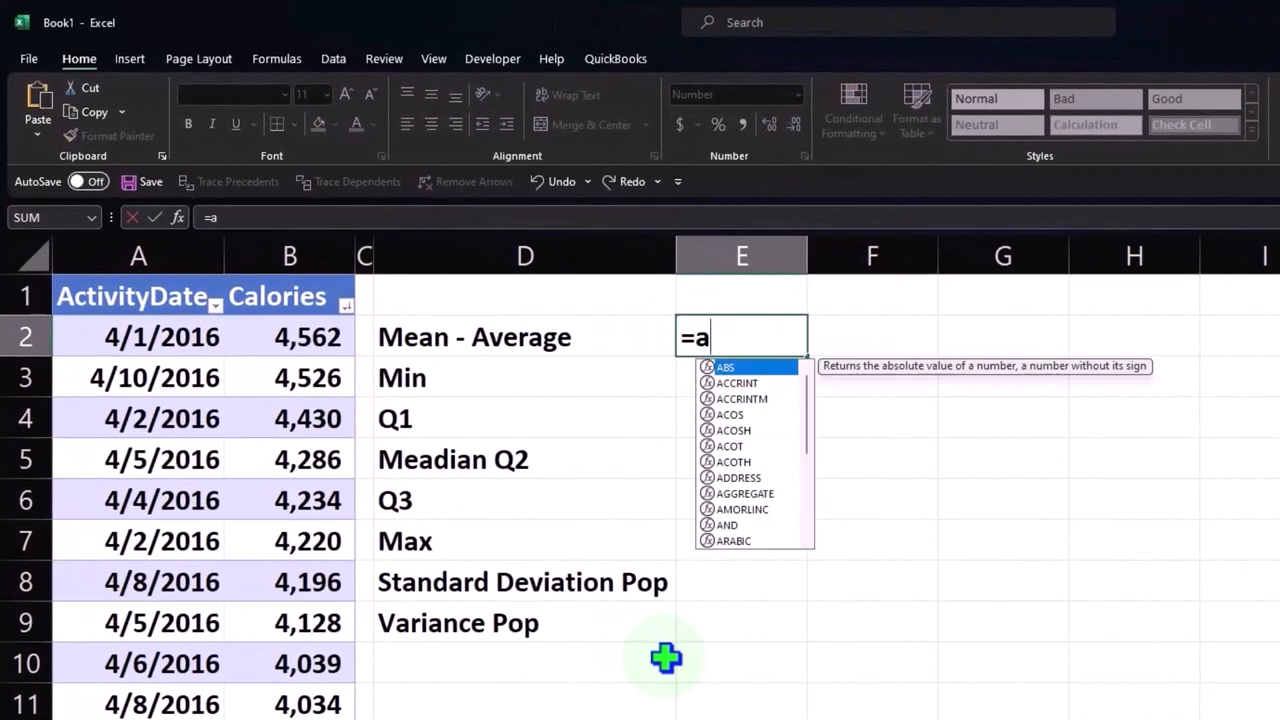
type("ver")
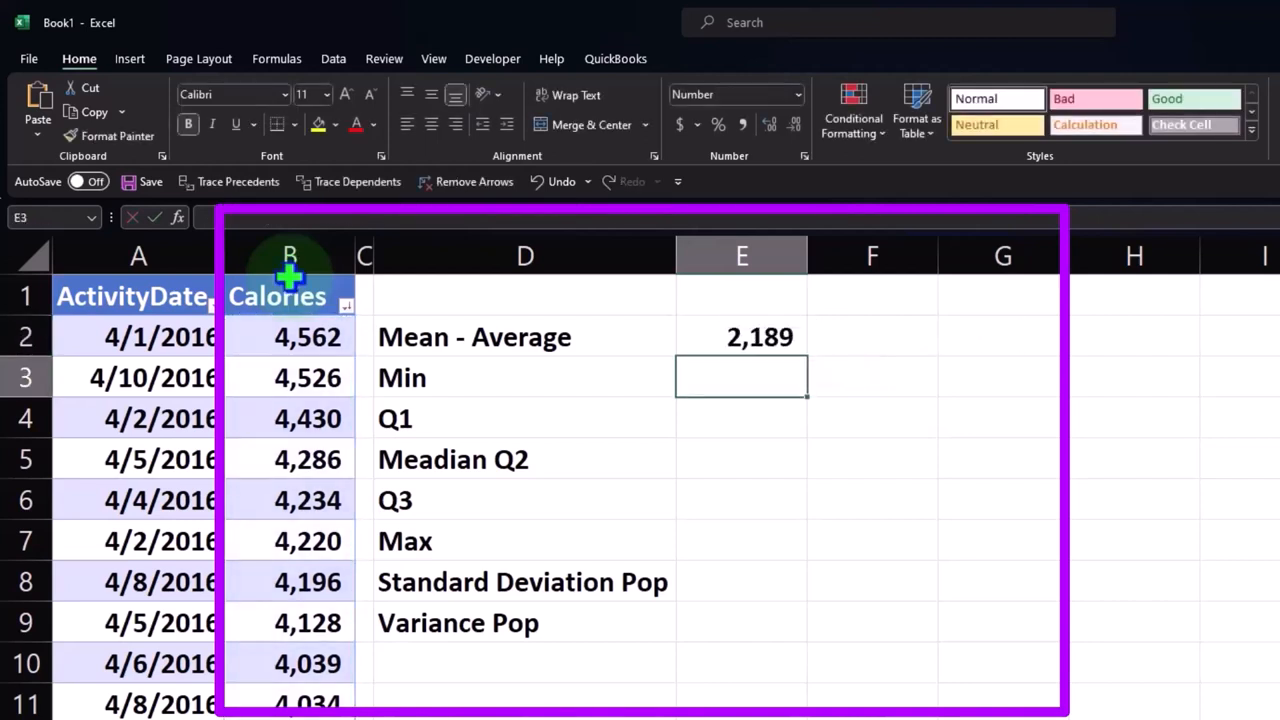
type("=")
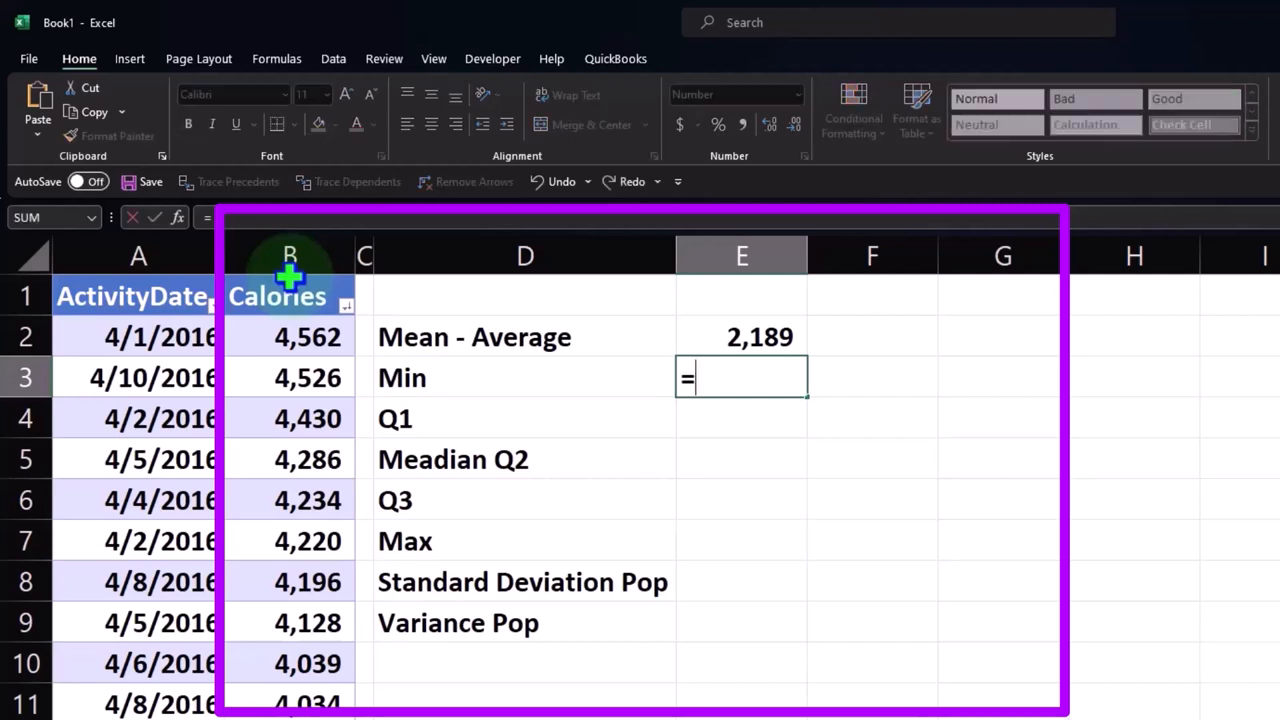
type("min")
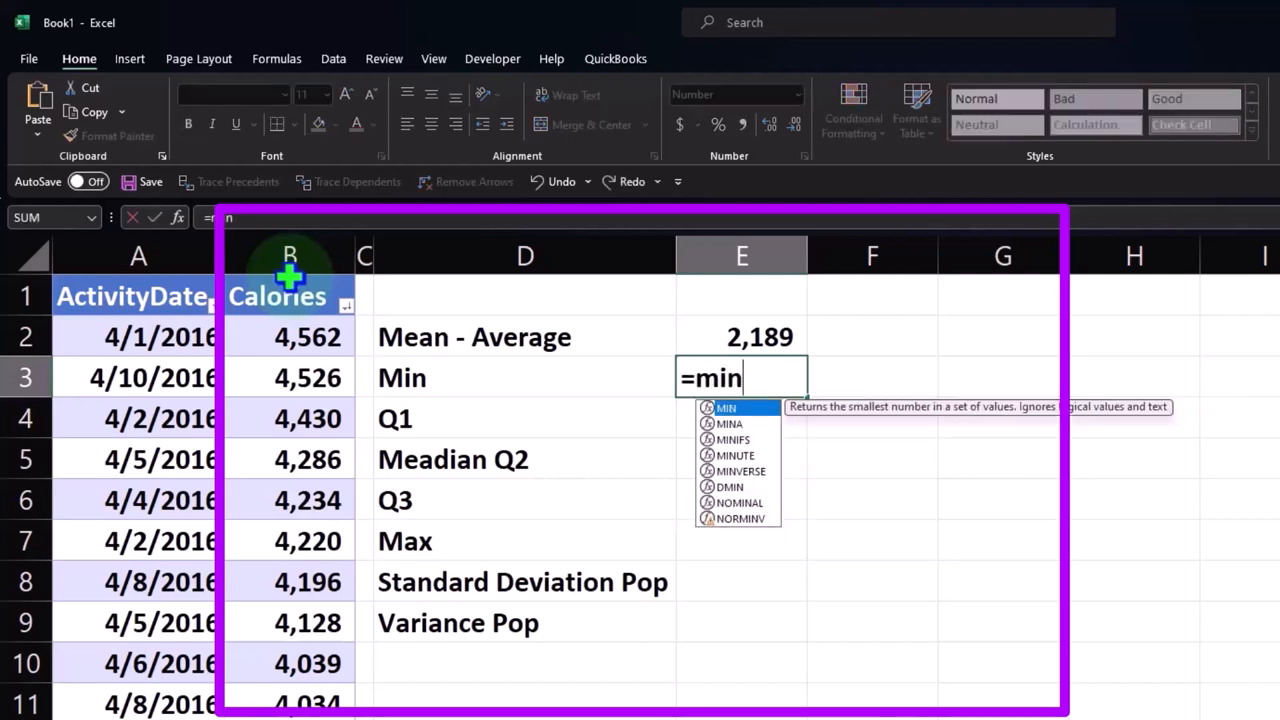
type("(")
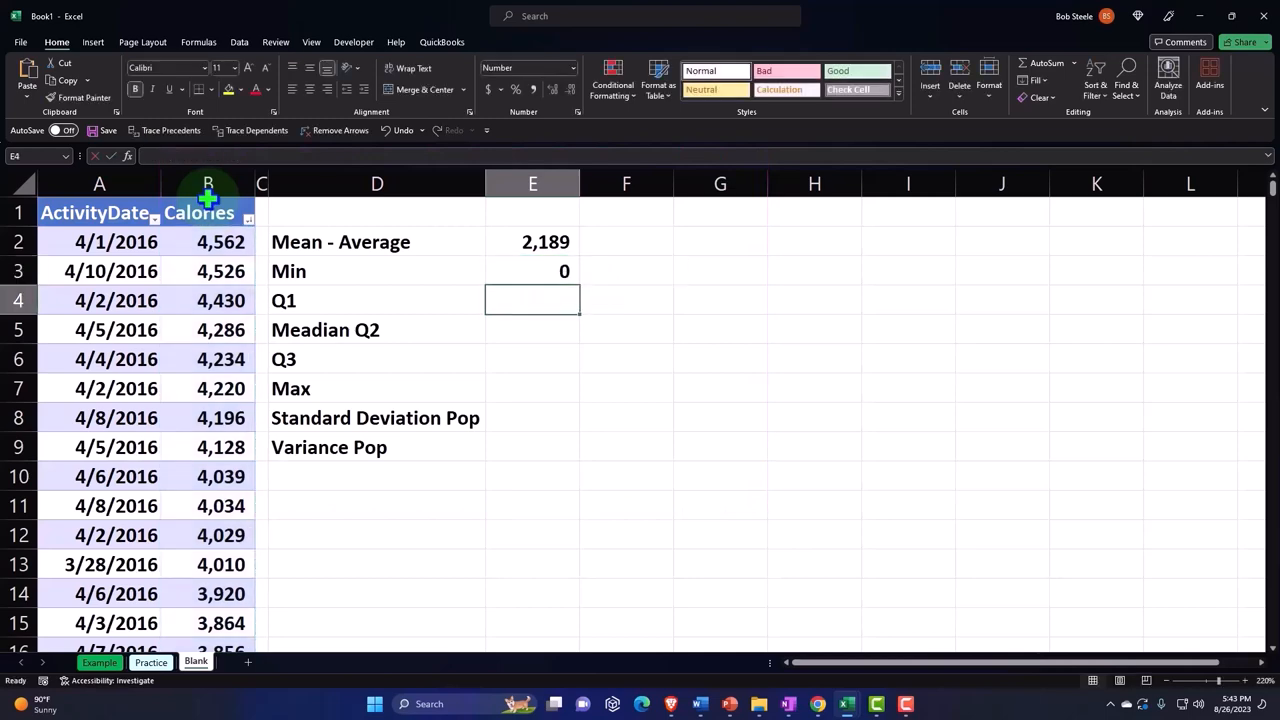
Step: Re-sort Calories smallest to largest, then begin a =QUARTILE formula for Q1
left_click(246, 213)
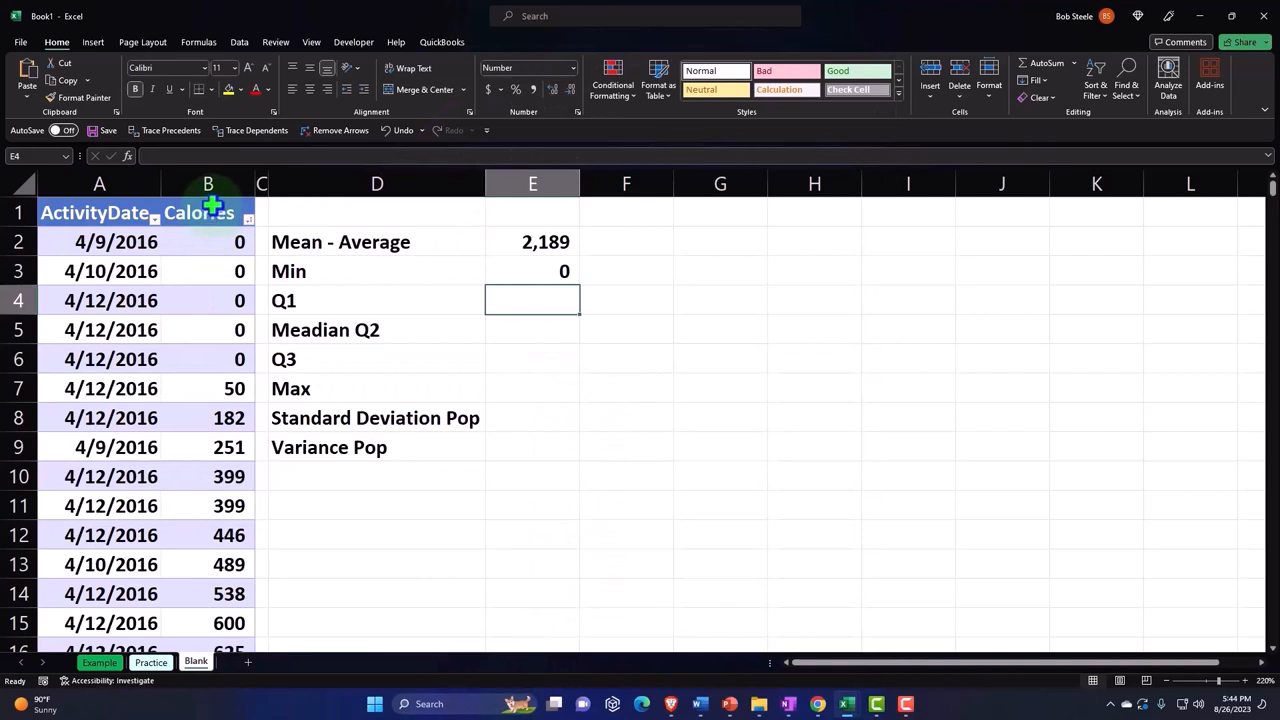
type("=")
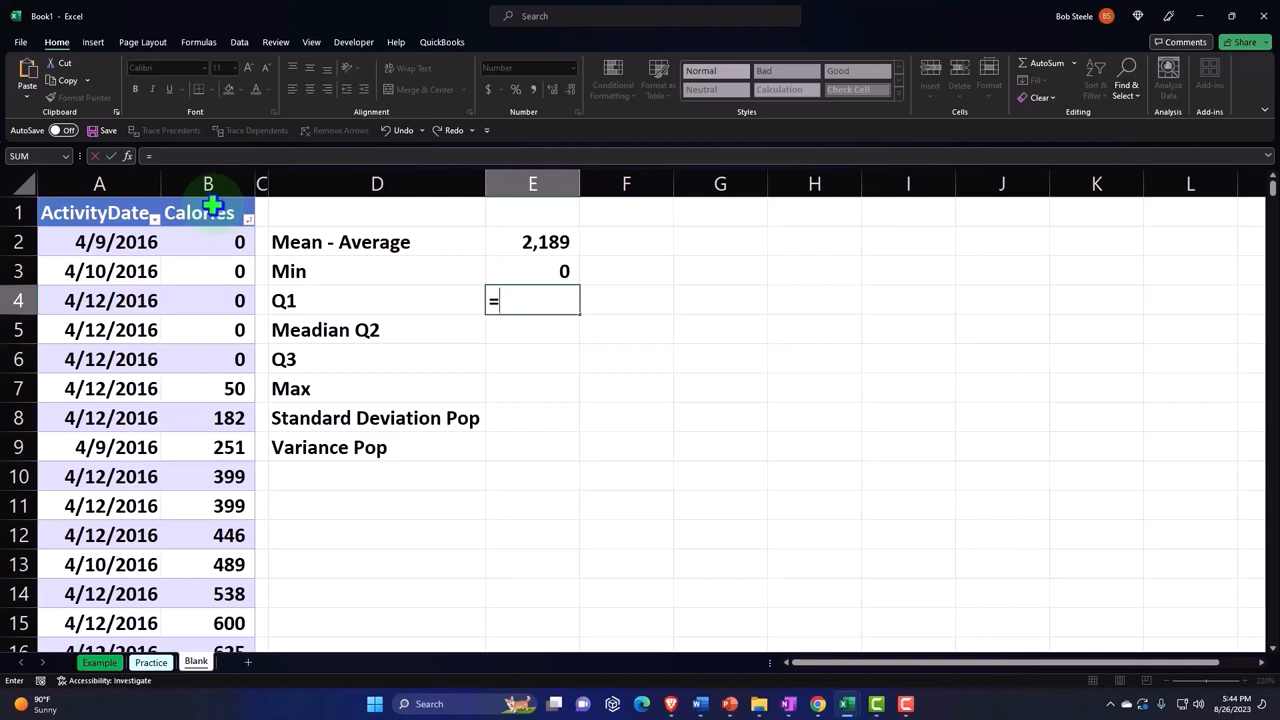
type("qu")
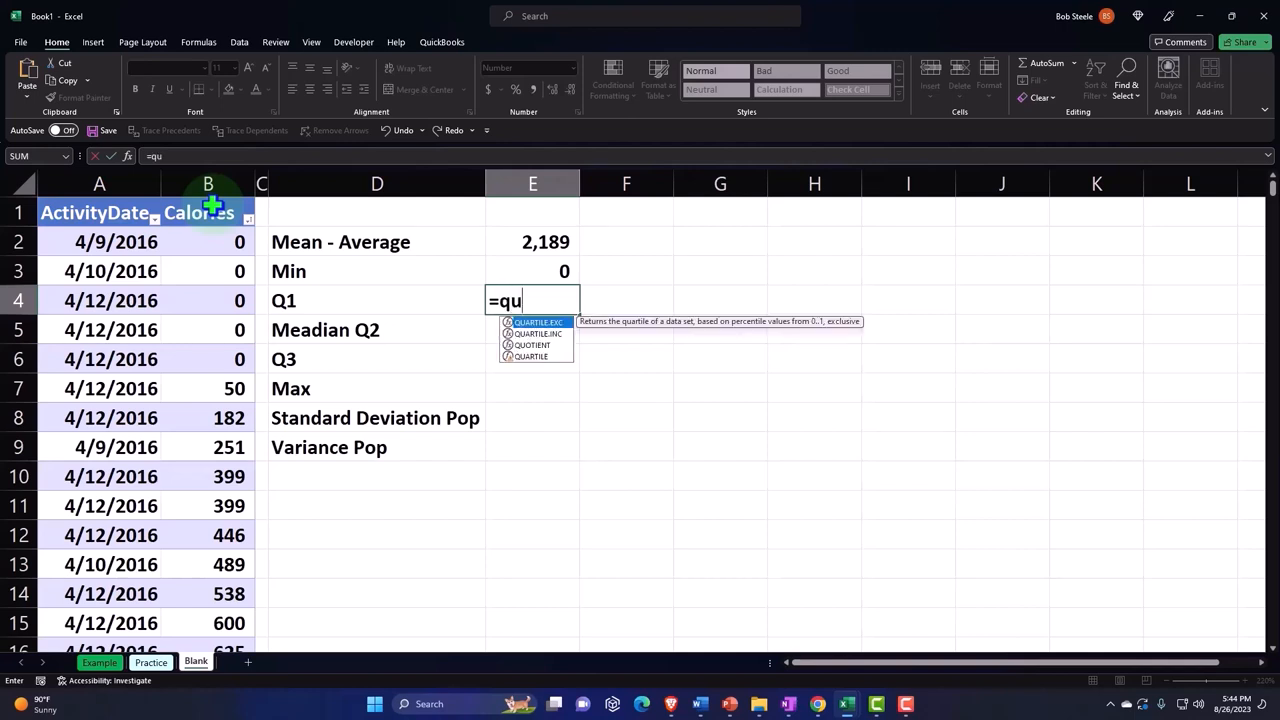